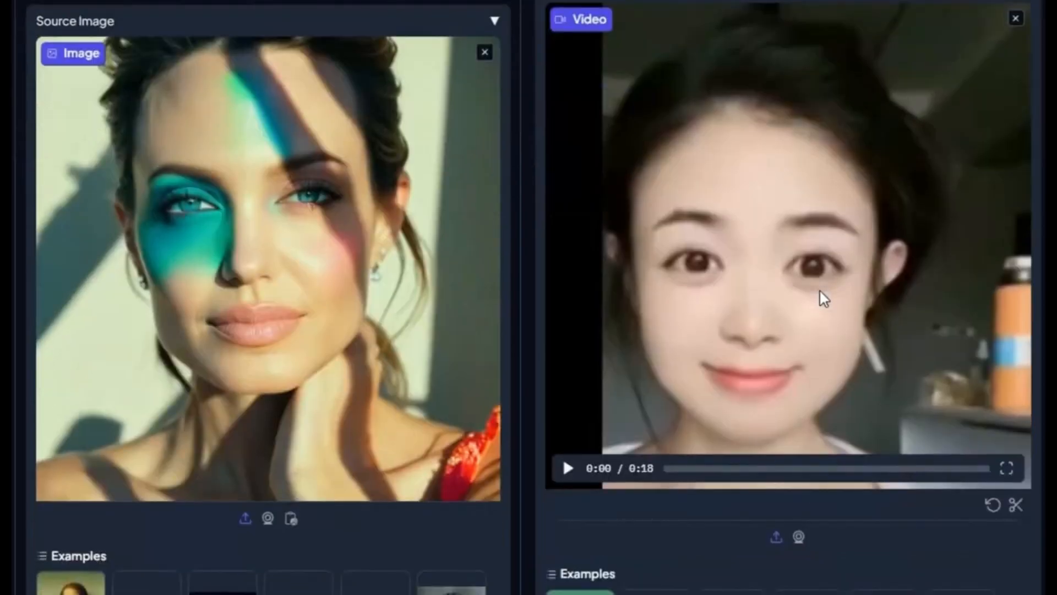
- Browse the image and source-video results and play the side-by-side comparison video
{"action": "scroll", "scroll_direction": "down", "scroll_amount": 3}
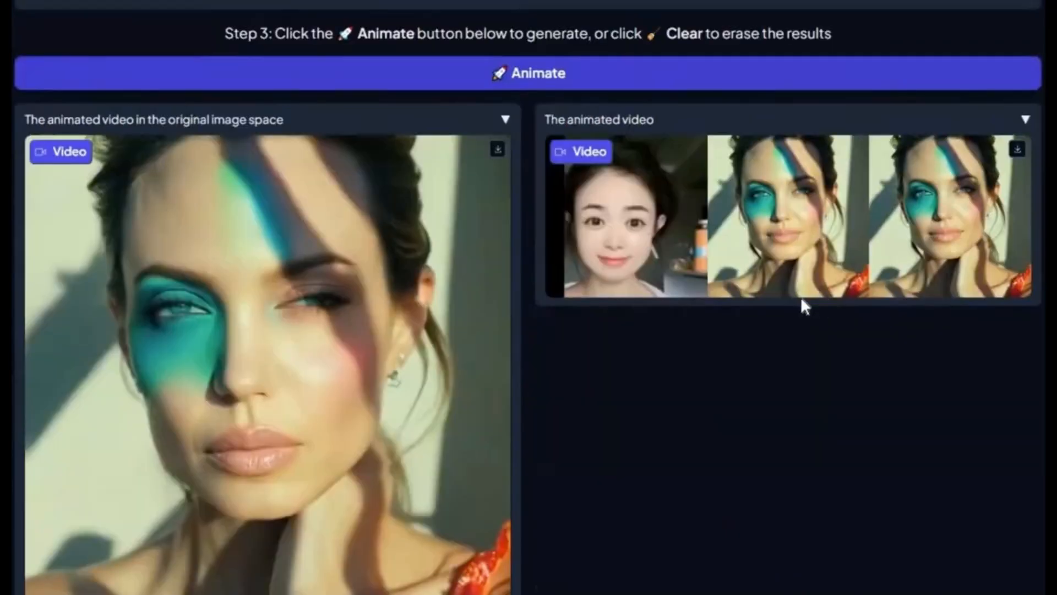
{"action": "scroll", "scroll_direction": "down", "scroll_amount": 3}
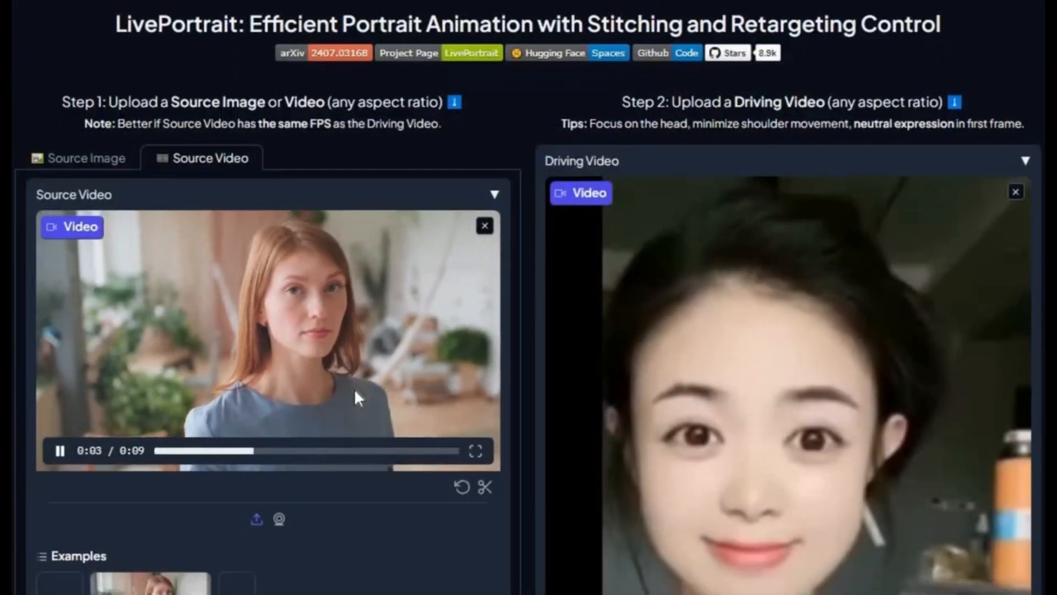
{"action": "scroll", "scroll_direction": "down", "scroll_amount": 3}
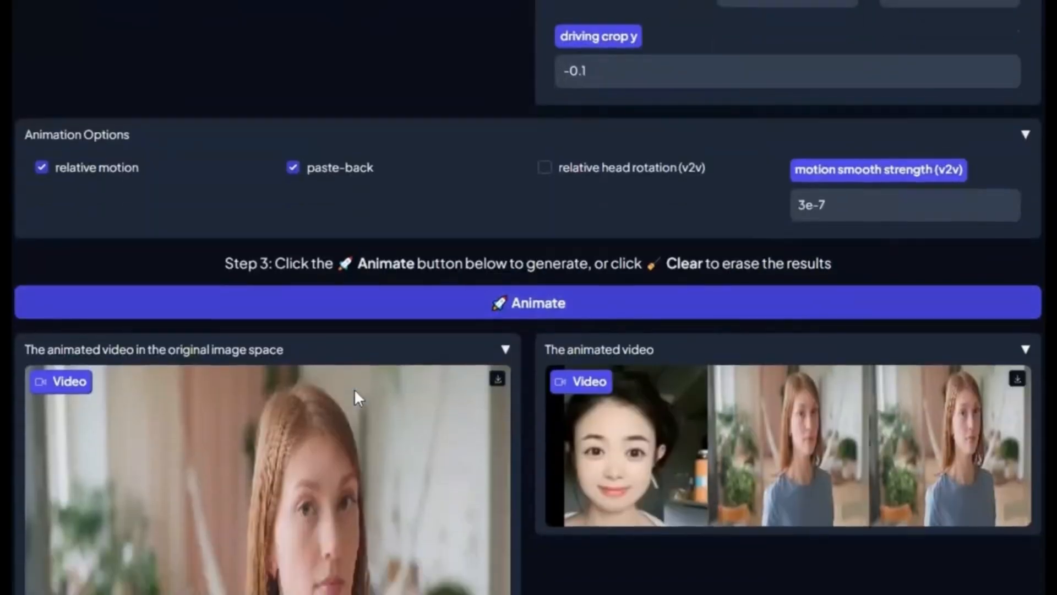
{"action": "scroll", "scroll_direction": "down", "scroll_amount": 3}
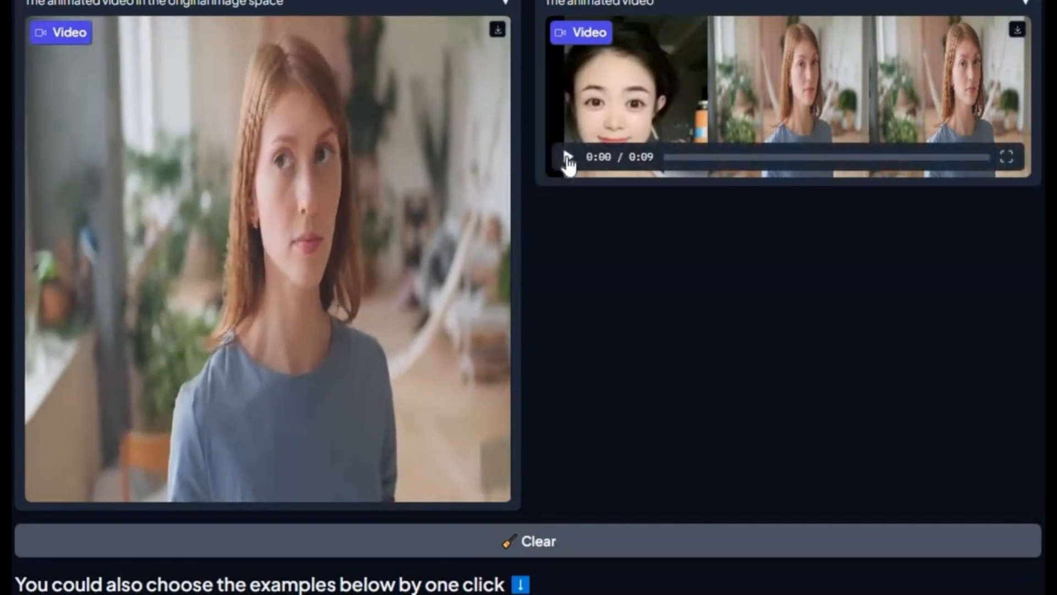
{"action": "left_click", "coordinate": [567, 158]}
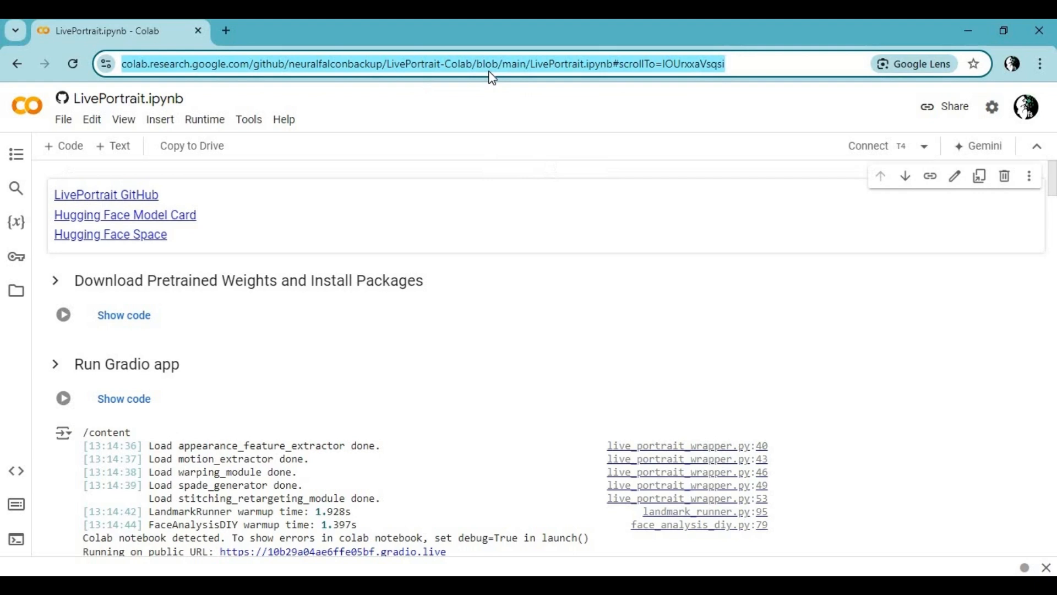
{"action": "mouse_move", "coordinate": [508, 199]}
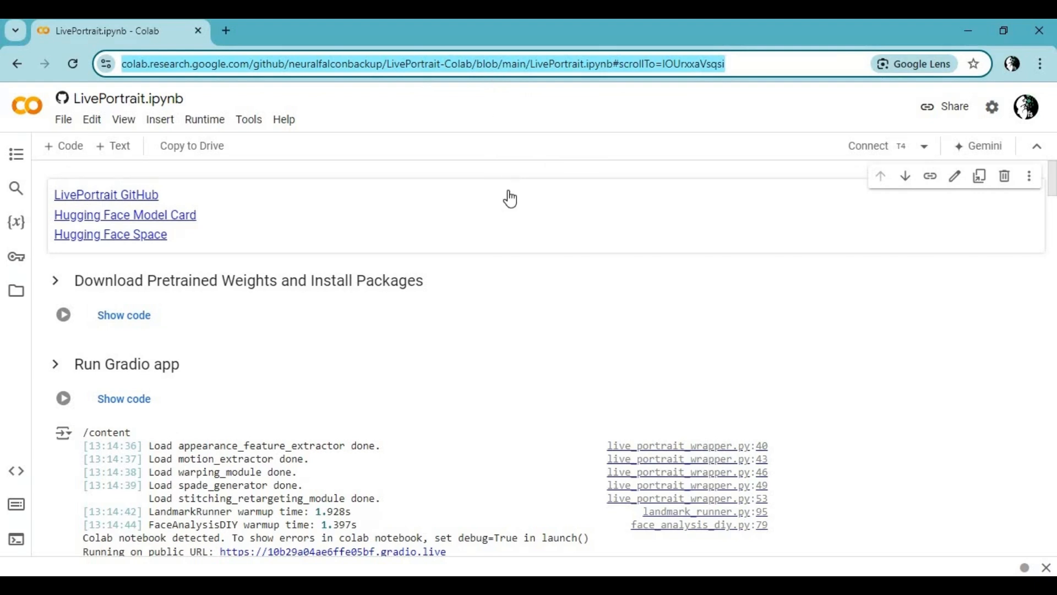
{"action": "mouse_move", "coordinate": [857, 234]}
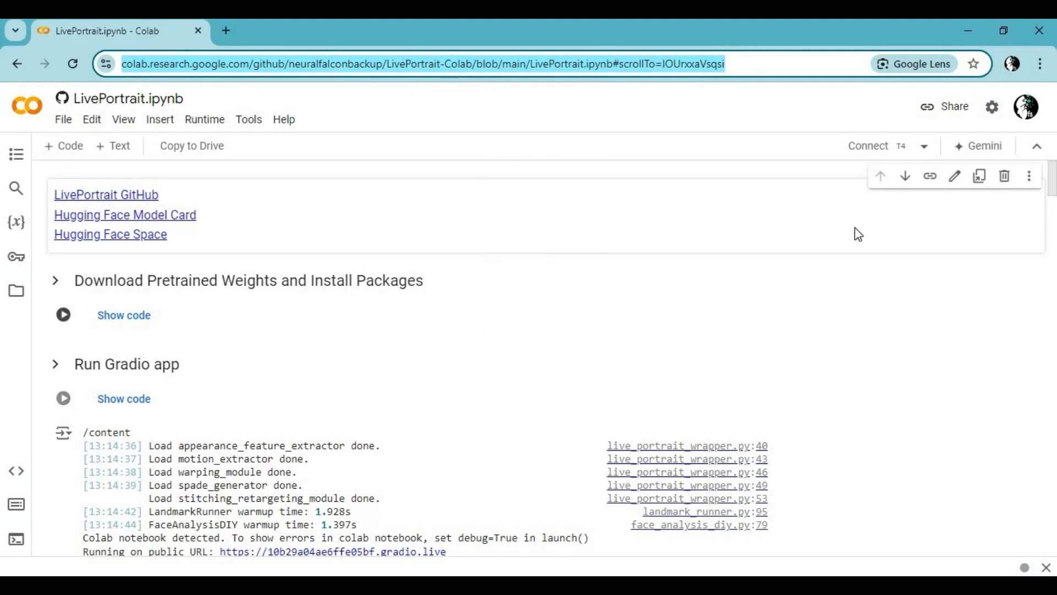
- Choose the T4 GPU runtime type from the Runtime menu and save it
{"action": "left_click", "coordinate": [205, 119]}
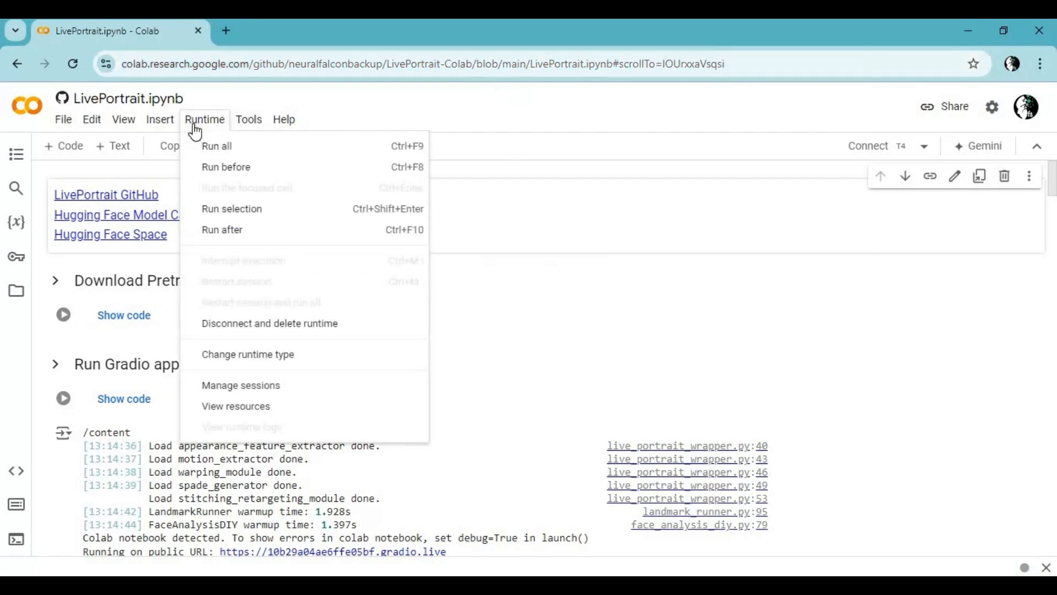
{"action": "mouse_move", "coordinate": [281, 360]}
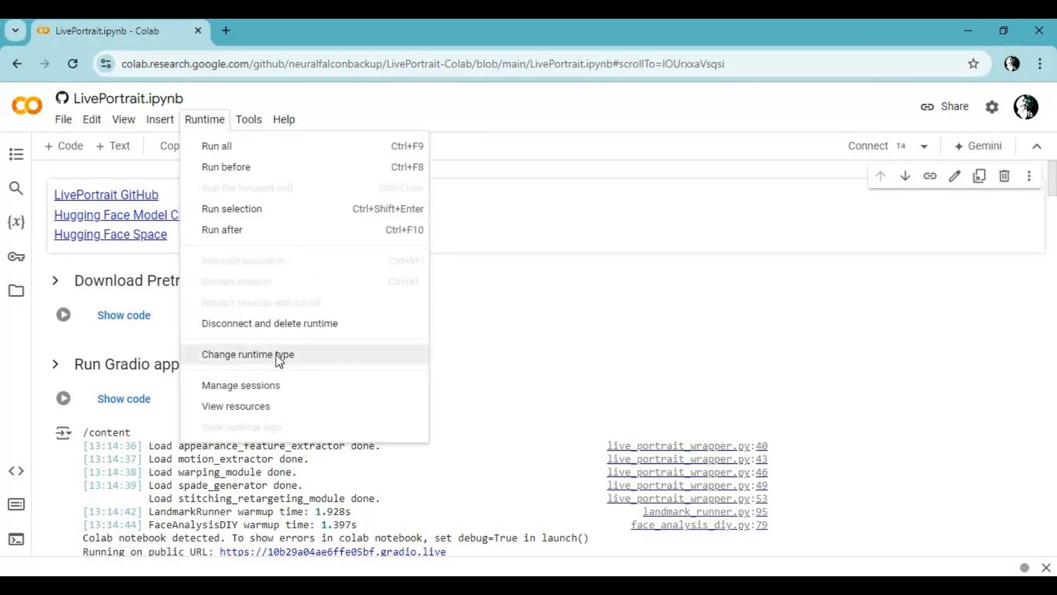
{"action": "left_click", "coordinate": [249, 355]}
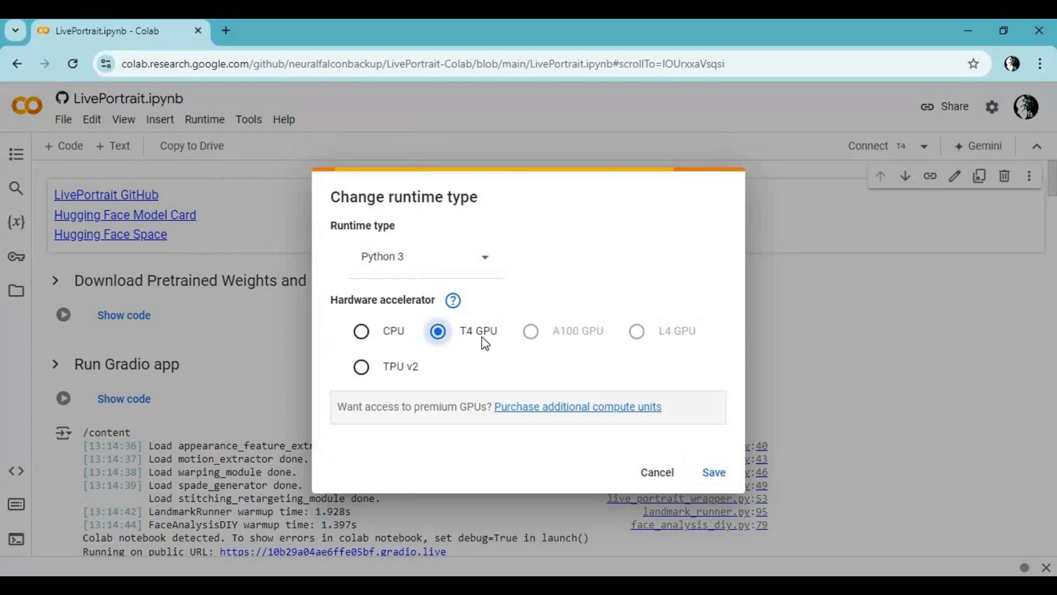
{"action": "left_click", "coordinate": [656, 471]}
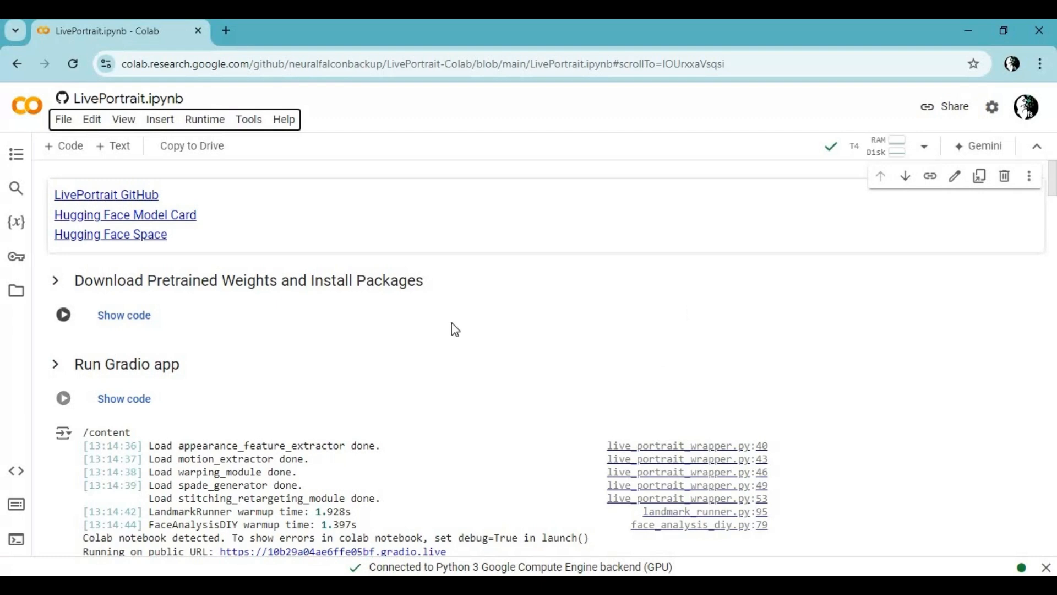
- Run the Download Pretrained Weights cell via Run anyway and browse the later sections
{"action": "left_click", "coordinate": [63, 315]}
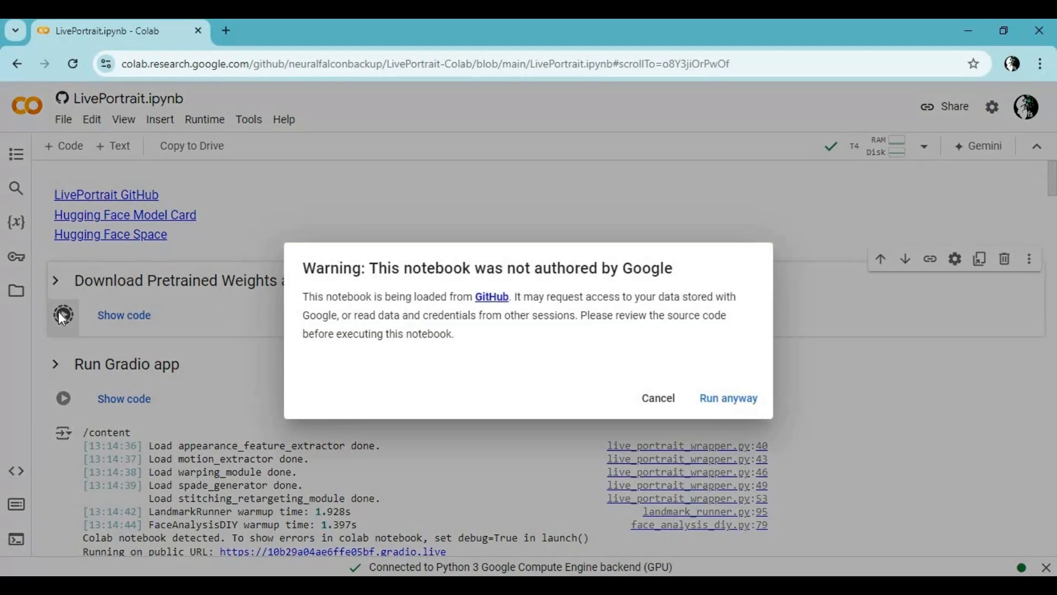
{"action": "left_click", "coordinate": [728, 398]}
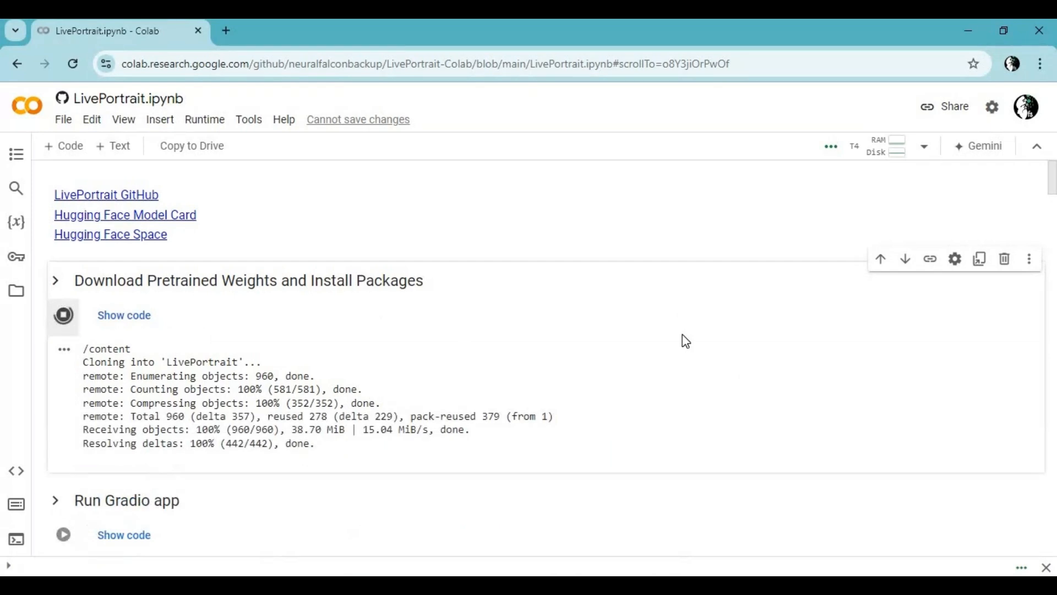
{"action": "scroll", "scroll_direction": "down", "scroll_amount": 3}
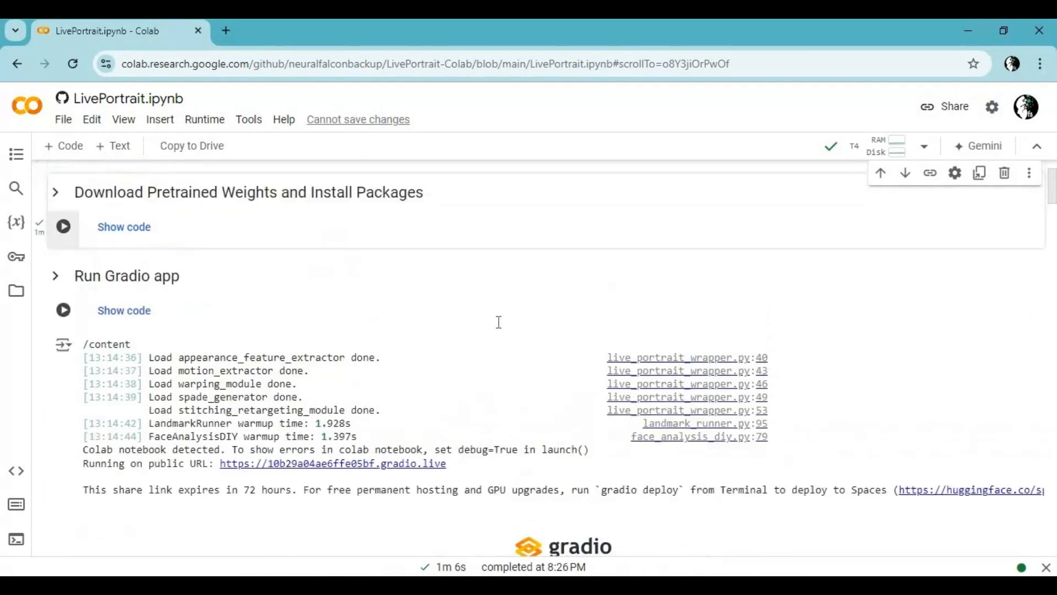
{"action": "scroll", "scroll_direction": "down", "scroll_amount": 3}
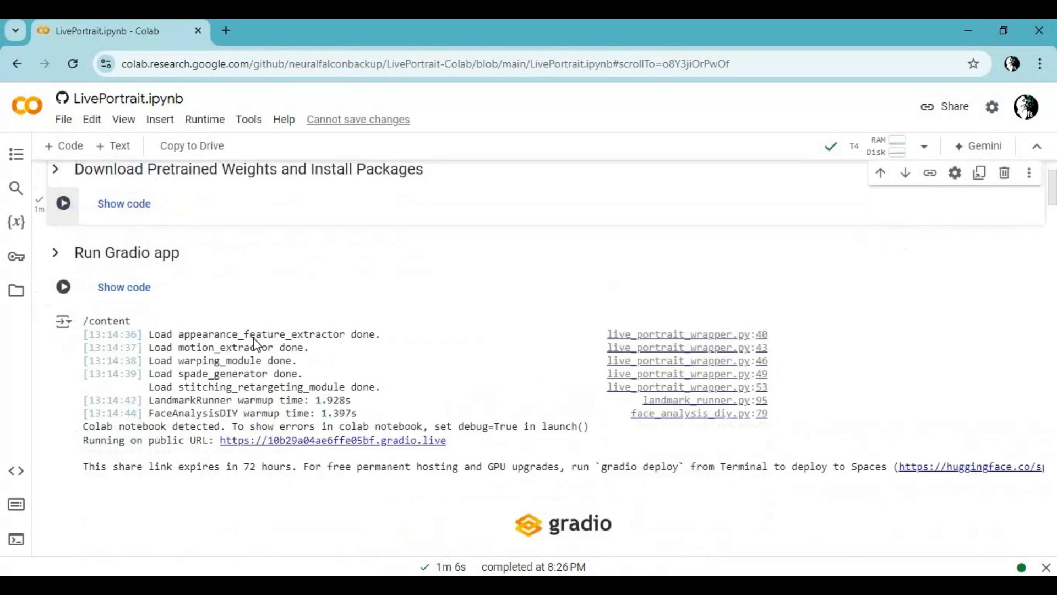
{"action": "scroll", "scroll_direction": "up", "scroll_amount": 3}
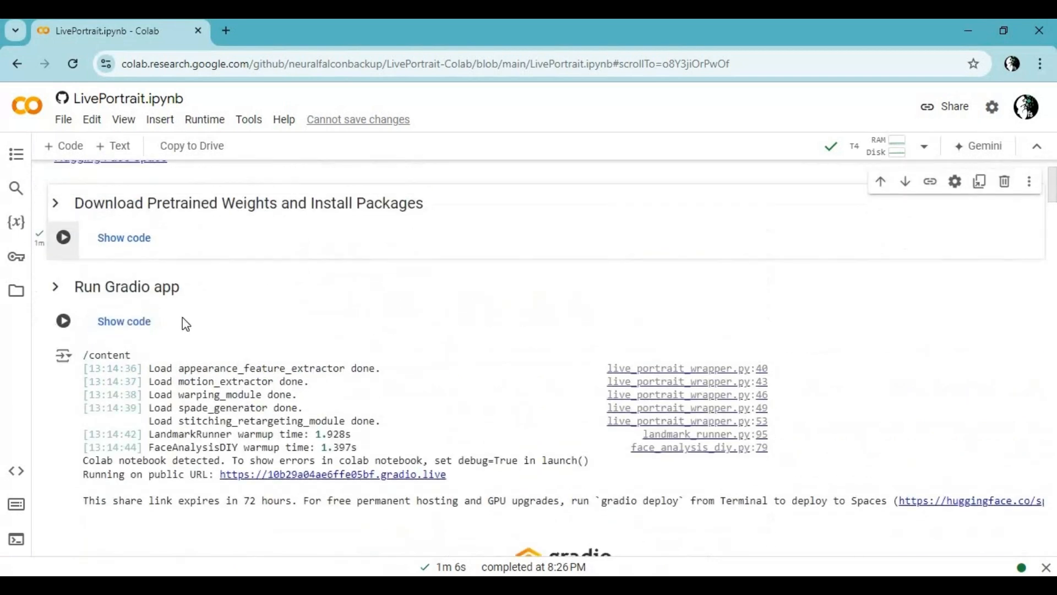
{"action": "scroll", "scroll_direction": "down", "scroll_amount": 3}
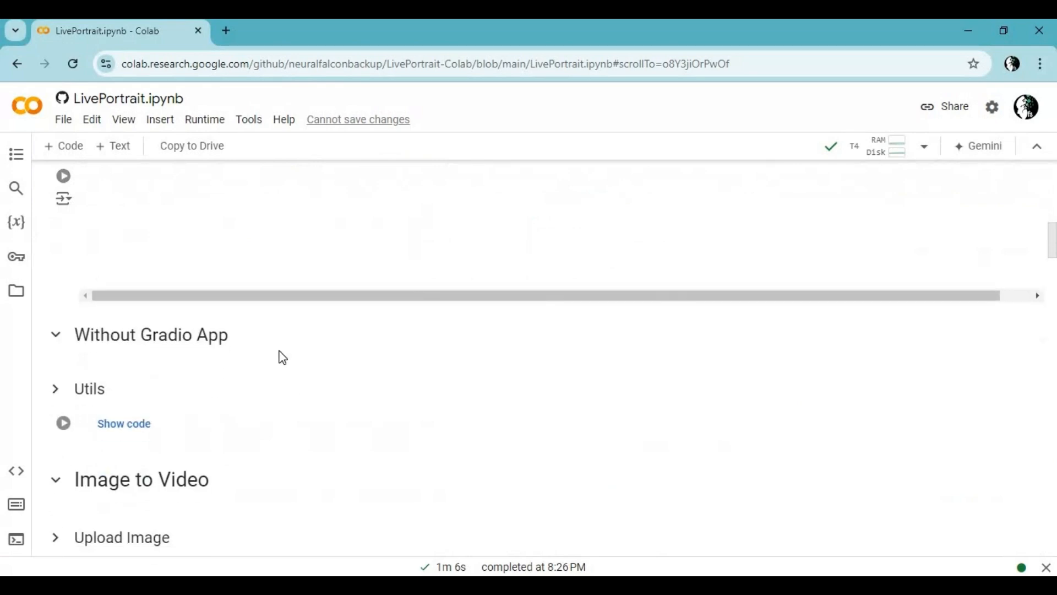
- Scroll down to the Run Gradio app cell and its gradio.live public URL output
{"action": "scroll", "scroll_direction": "down", "scroll_amount": 3}
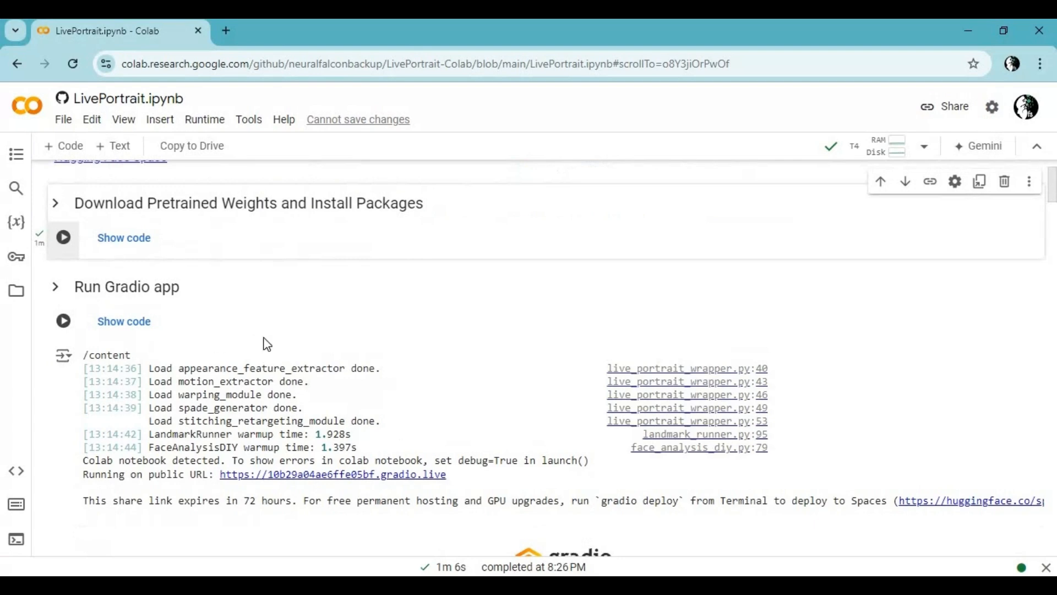
{"action": "scroll", "scroll_direction": "down", "scroll_amount": 3}
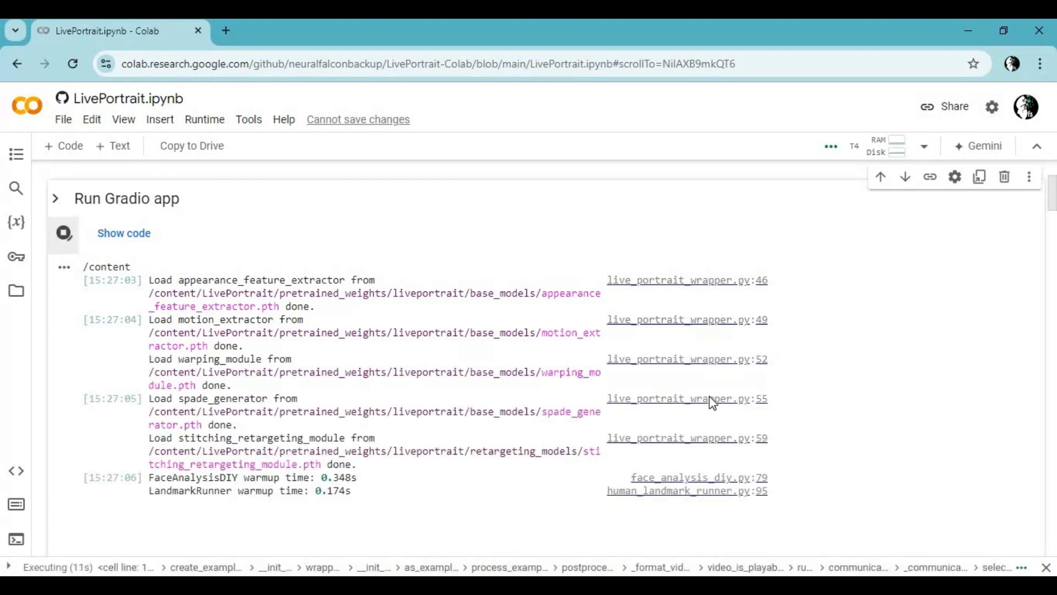
{"action": "scroll", "scroll_direction": "down", "scroll_amount": 3}
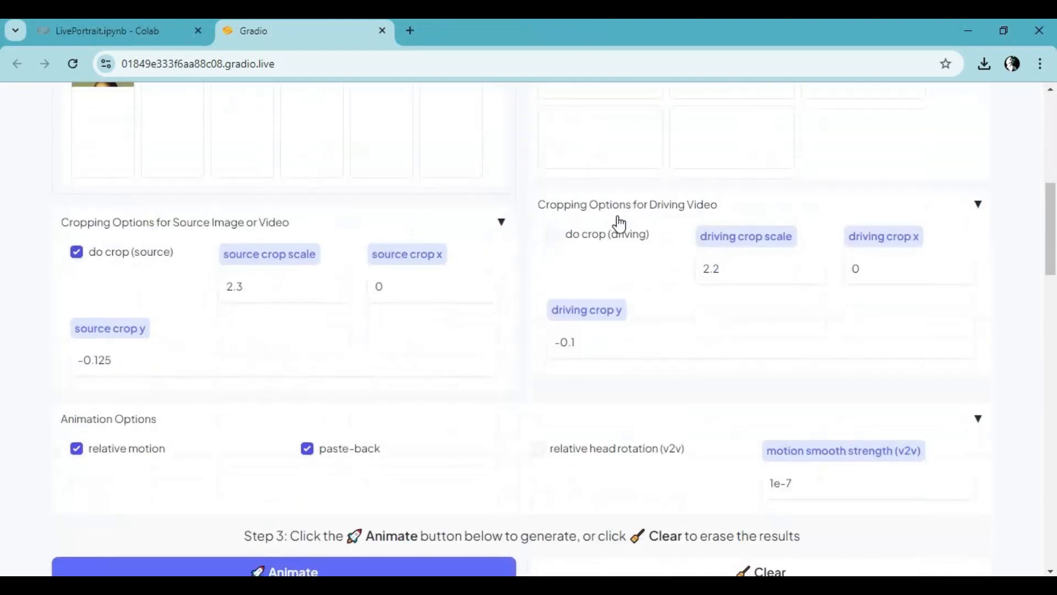
- Look over the Gradio demo page and close its tab to return to LivePortrait.ipynb
{"action": "scroll", "scroll_direction": "up", "scroll_amount": 3}
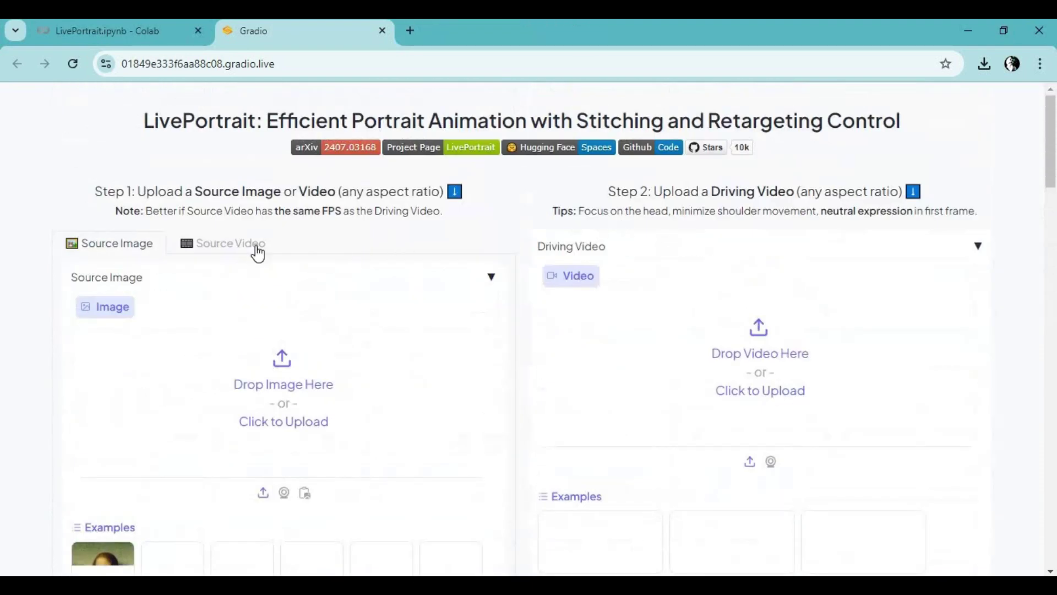
{"action": "scroll", "scroll_direction": "down", "scroll_amount": 3}
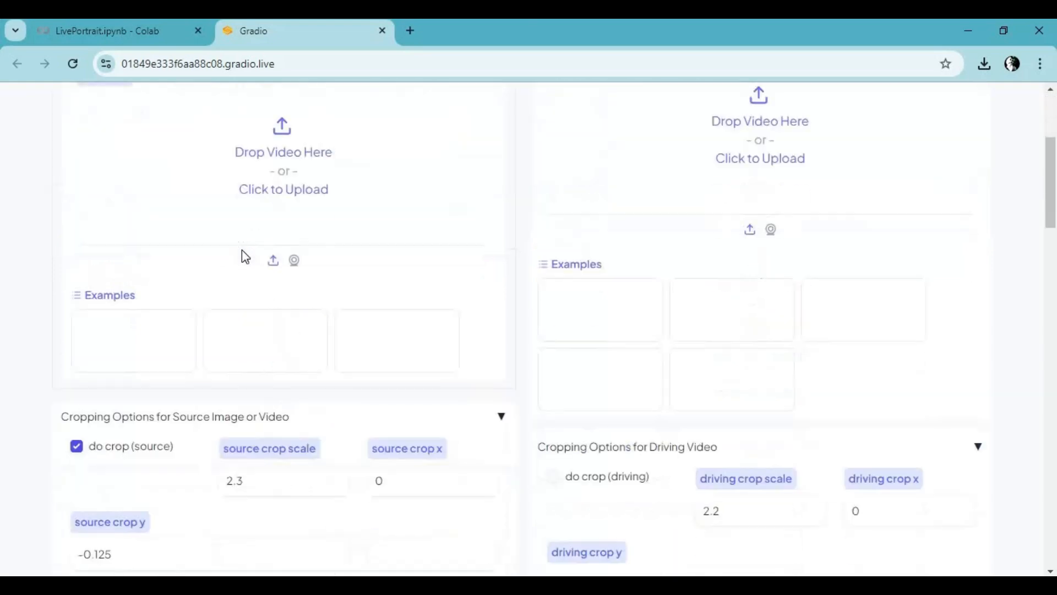
{"action": "scroll", "scroll_direction": "down", "scroll_amount": 3}
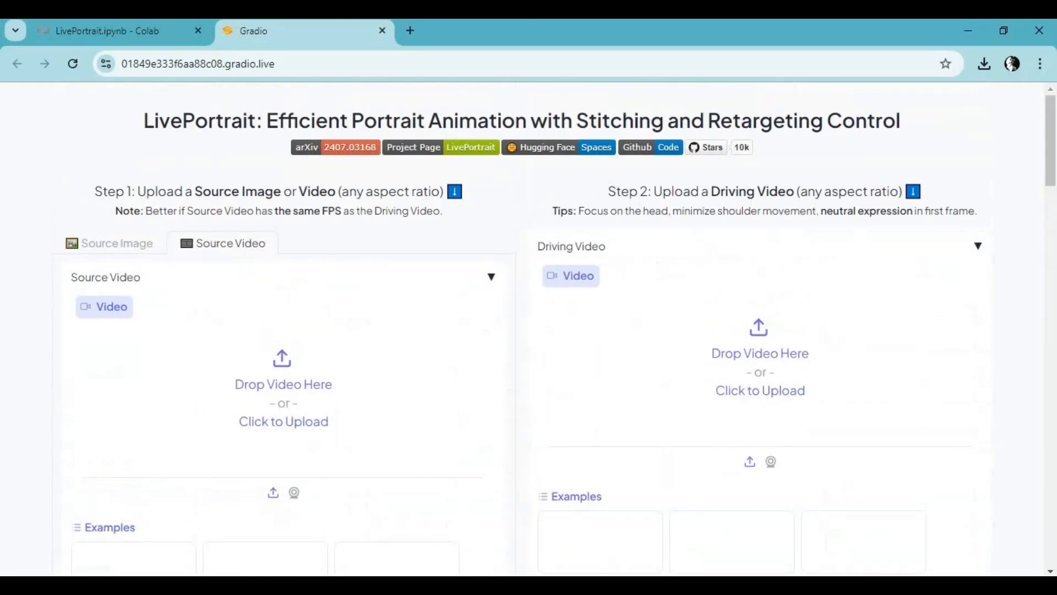
{"action": "left_click", "coordinate": [104, 31]}
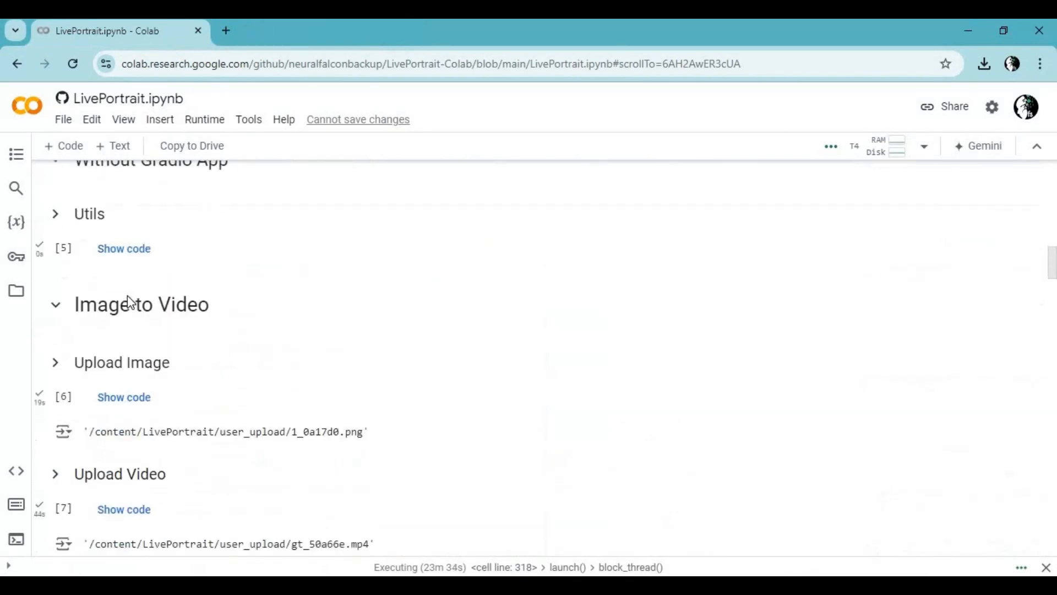
- Run the Utils cell under Without Gradio App after the Gradio server stops
{"action": "scroll", "scroll_direction": "down", "scroll_amount": 3}
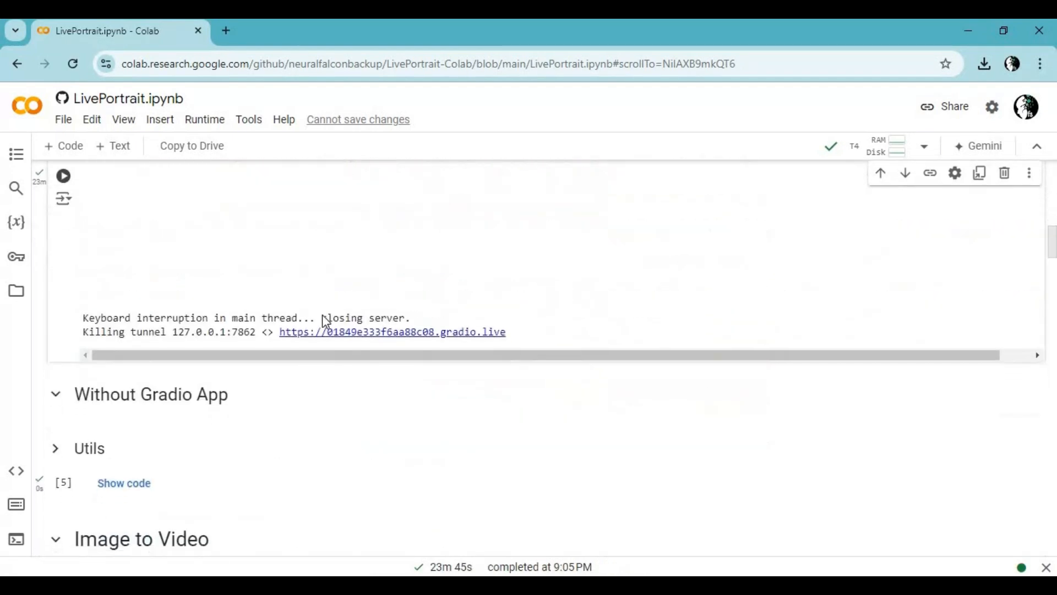
{"action": "scroll", "scroll_direction": "down", "scroll_amount": 3}
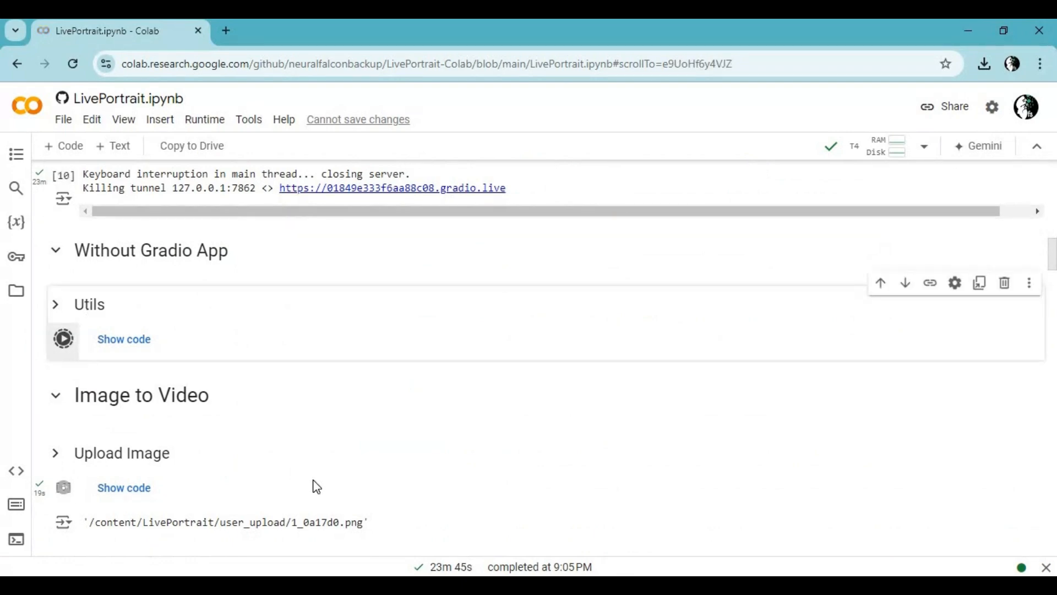
{"action": "left_click", "coordinate": [63, 339]}
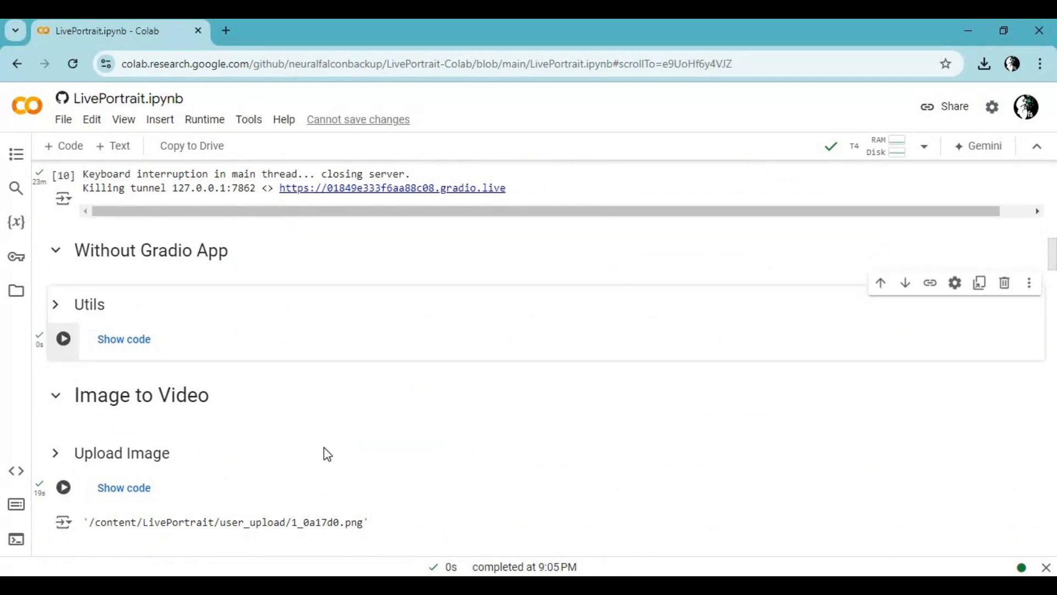
{"action": "scroll", "scroll_direction": "down", "scroll_amount": 3}
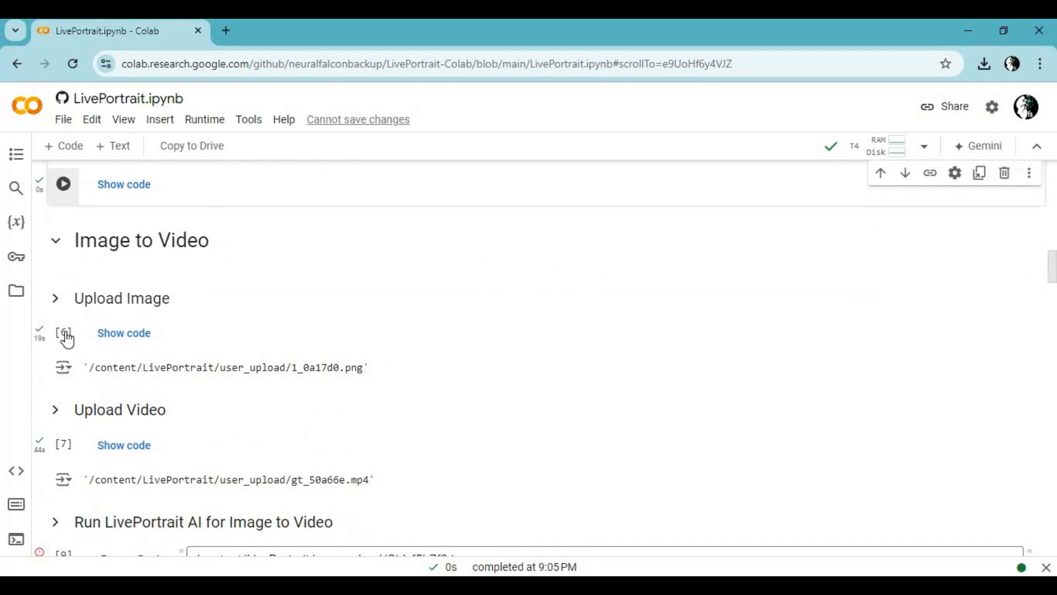
- Upload the portrait JPG through the Upload Image cell, then run the Upload Video cell
{"action": "left_click", "coordinate": [63, 333]}
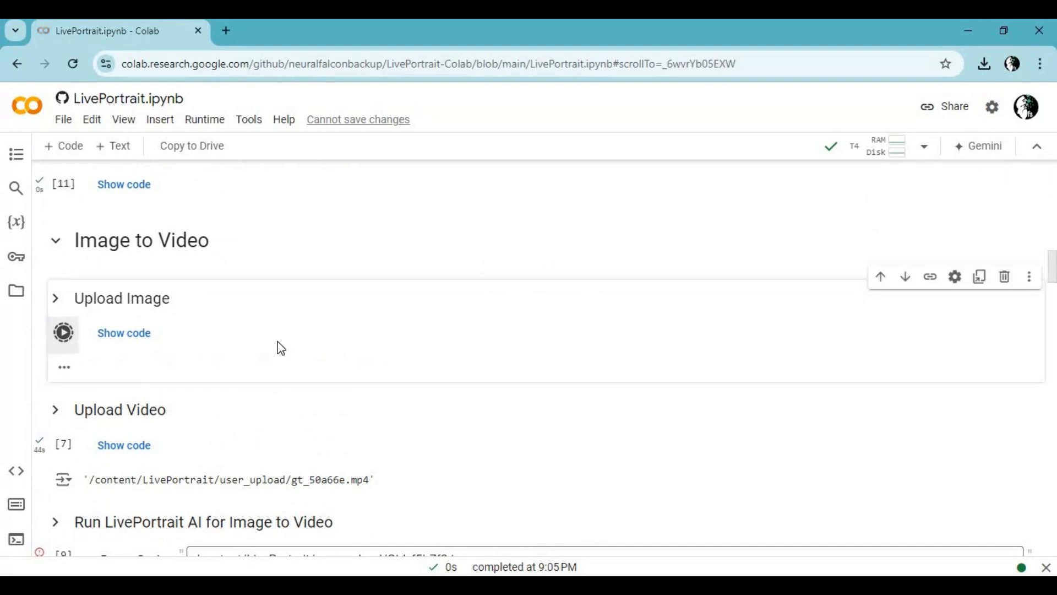
{"action": "left_click", "coordinate": [64, 332]}
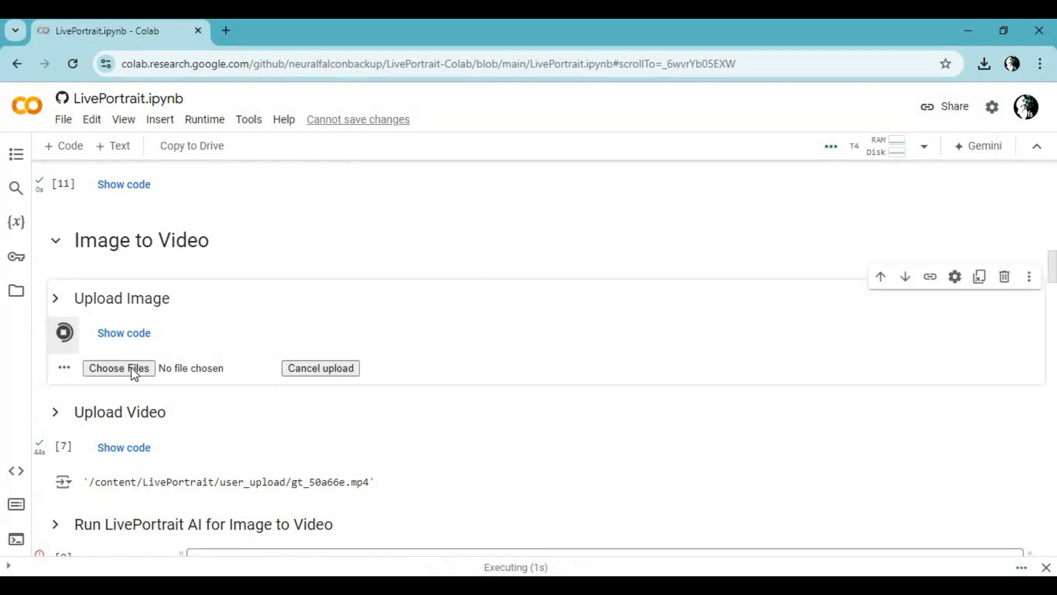
{"action": "left_click", "coordinate": [119, 368]}
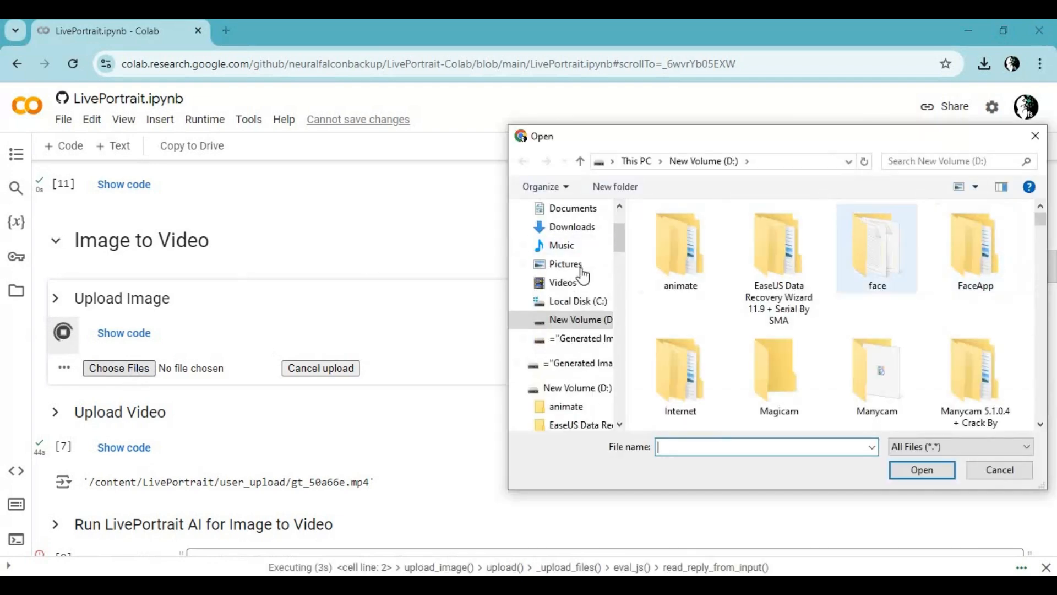
{"action": "left_click", "coordinate": [922, 469]}
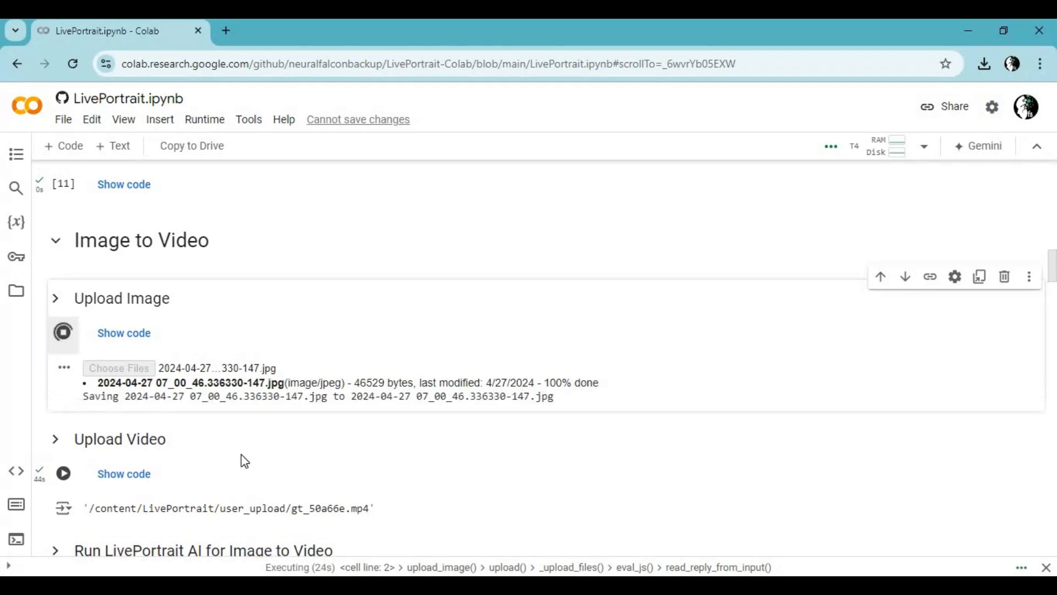
{"action": "scroll", "scroll_direction": "down", "scroll_amount": 3}
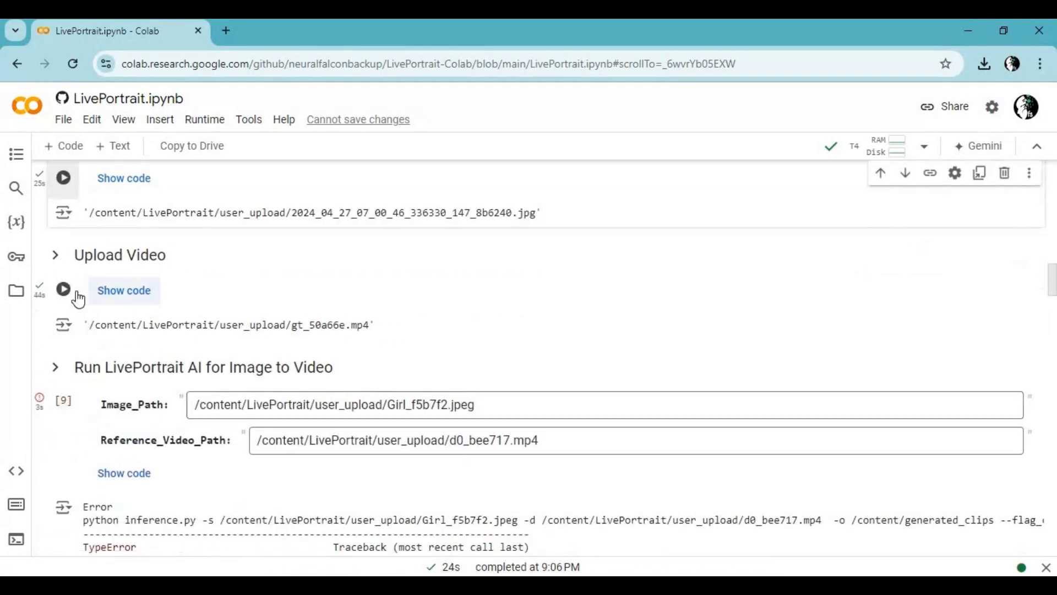
{"action": "left_click", "coordinate": [63, 290]}
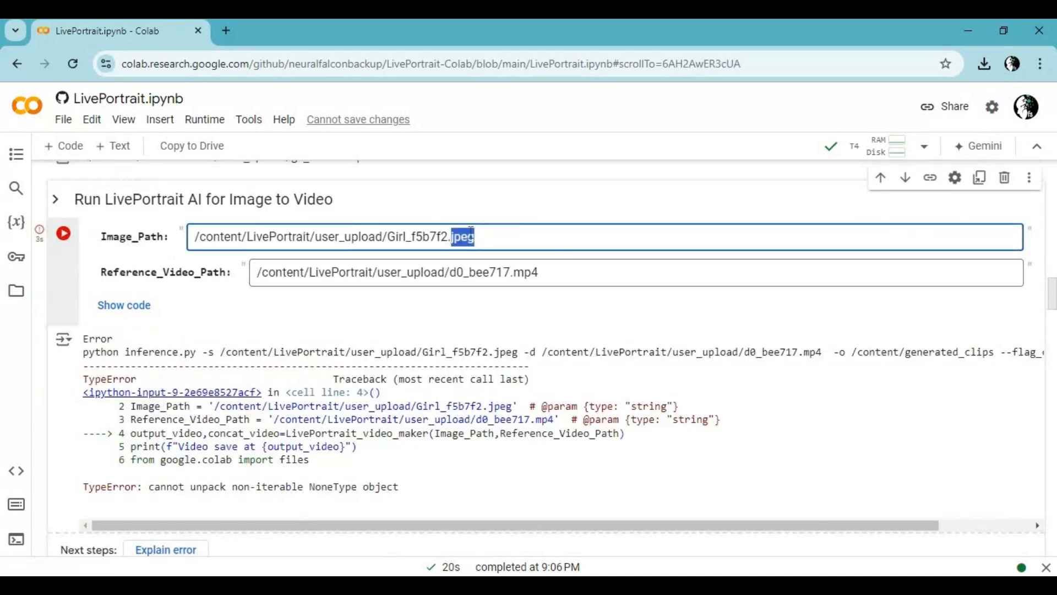
- Set Image_Path to the new photo and Reference_Video_Path to /content/LivePortrait/user_upload/gt_68c21f.mp4, then run
{"action": "right_click", "coordinate": [352, 235]}
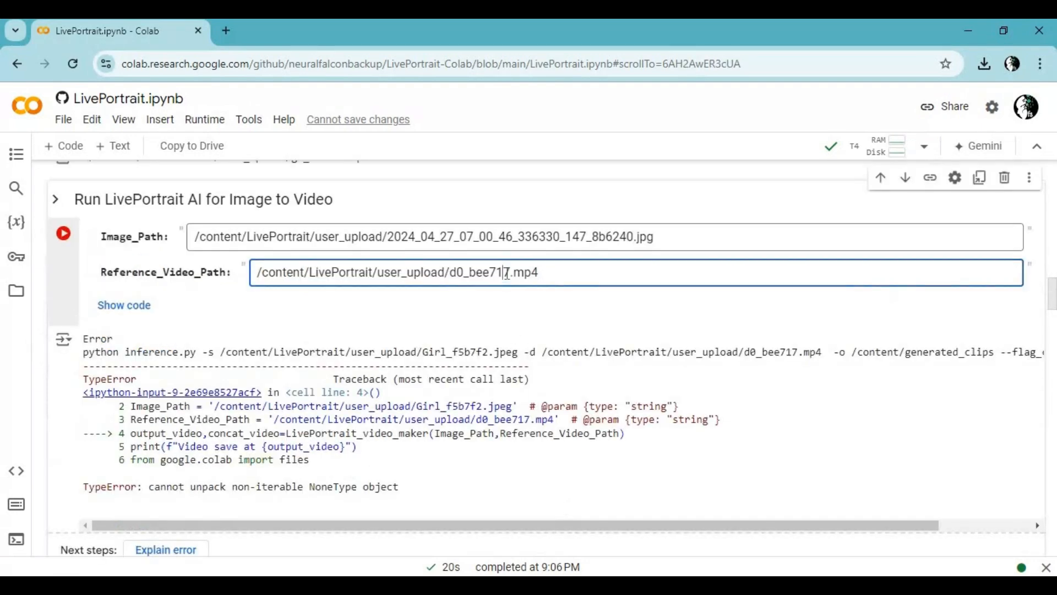
{"action": "triple_click", "coordinate": [396, 273]}
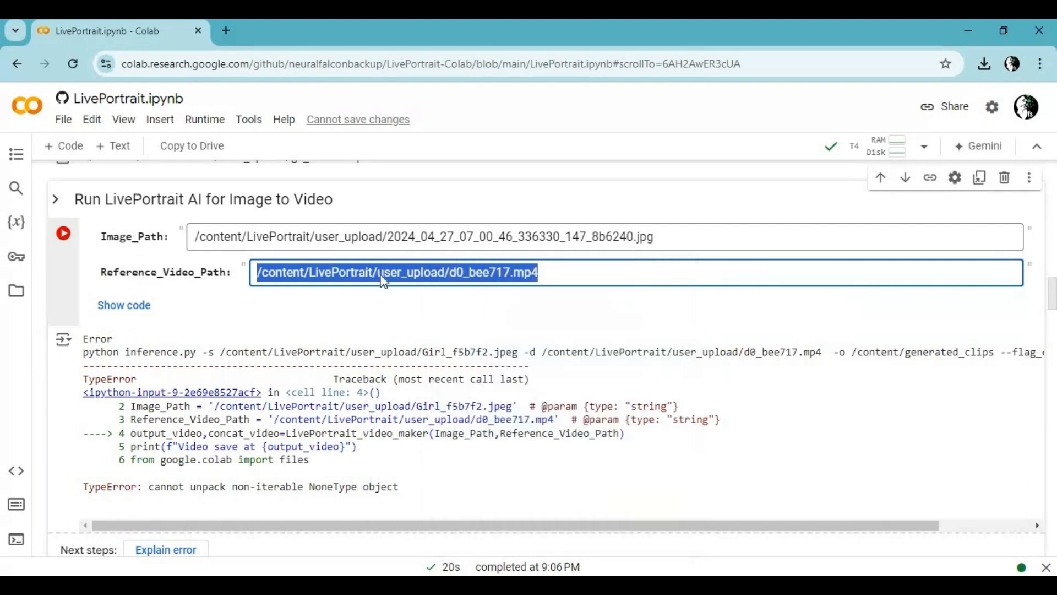
{"action": "type", "text": "/content/LivePortrait/user_upload/gt_68c21f.mp4"}
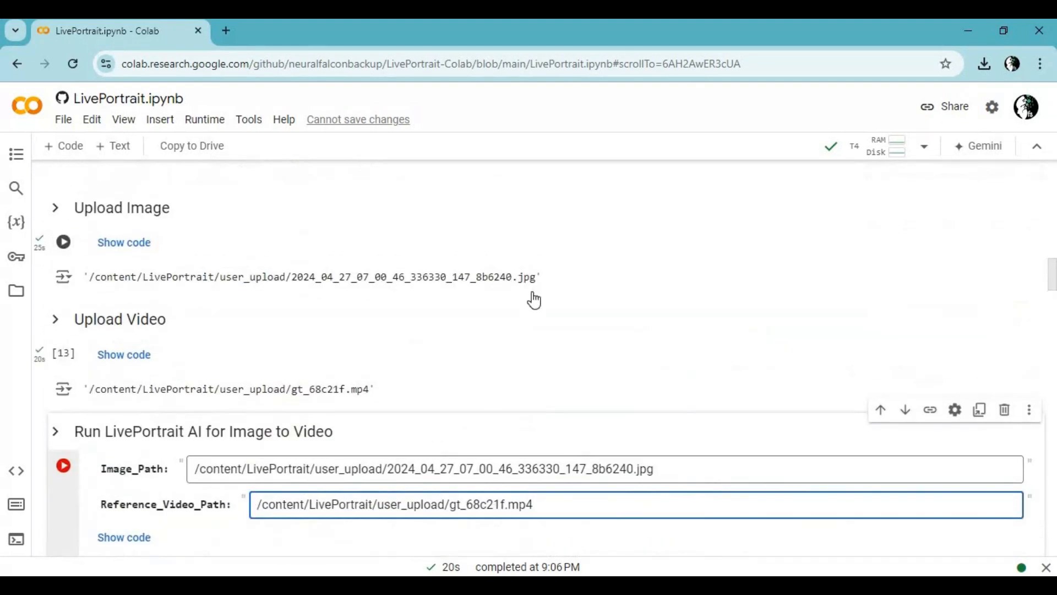
{"action": "scroll", "scroll_direction": "down", "scroll_amount": 3}
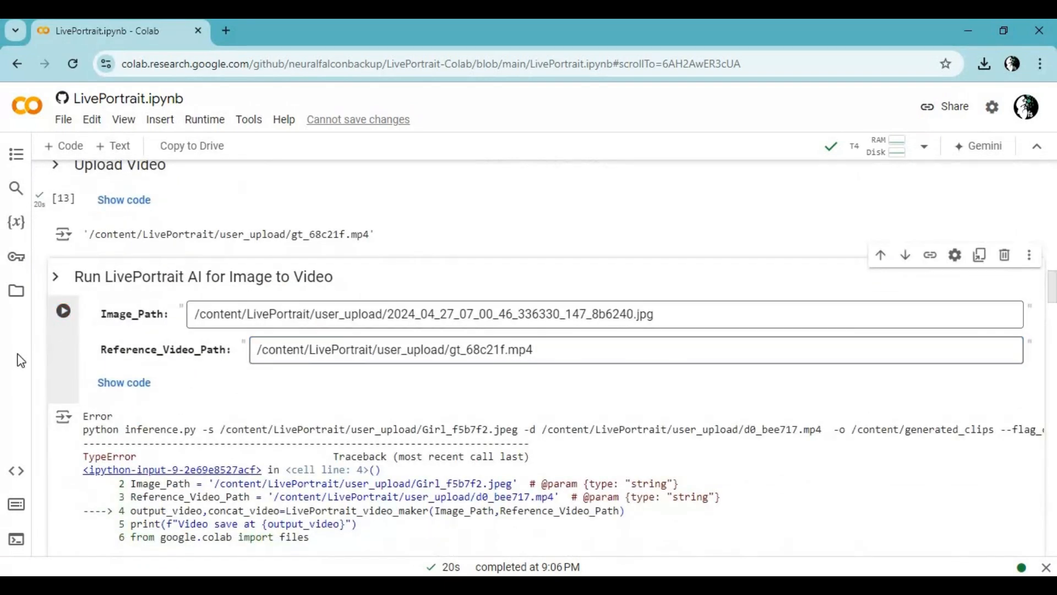
{"action": "left_click", "coordinate": [63, 311]}
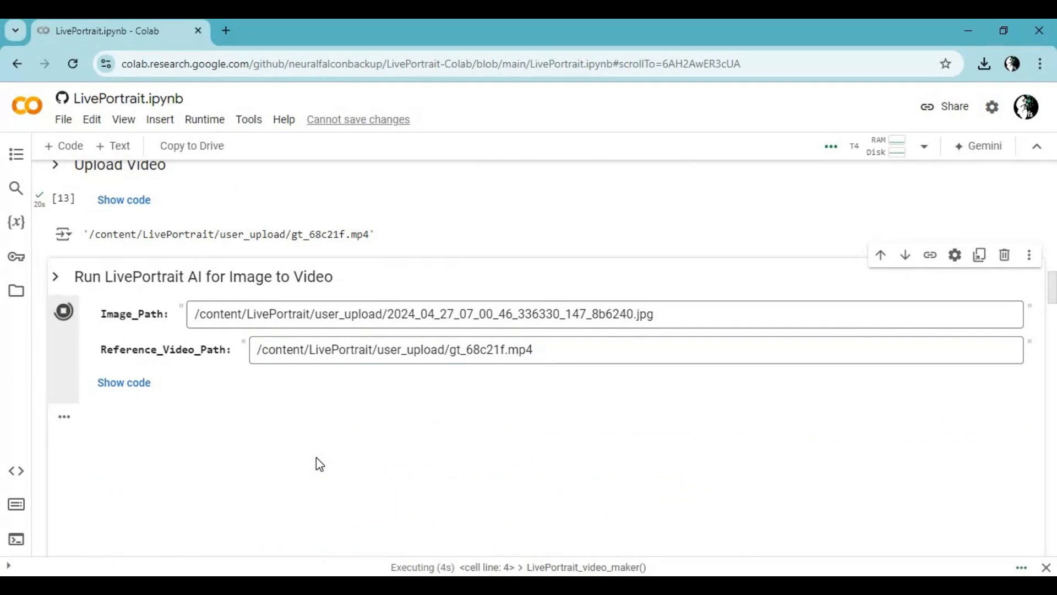
- Watch the generated clip in Media Player and close the player window
{"action": "scroll", "scroll_direction": "down", "scroll_amount": 3}
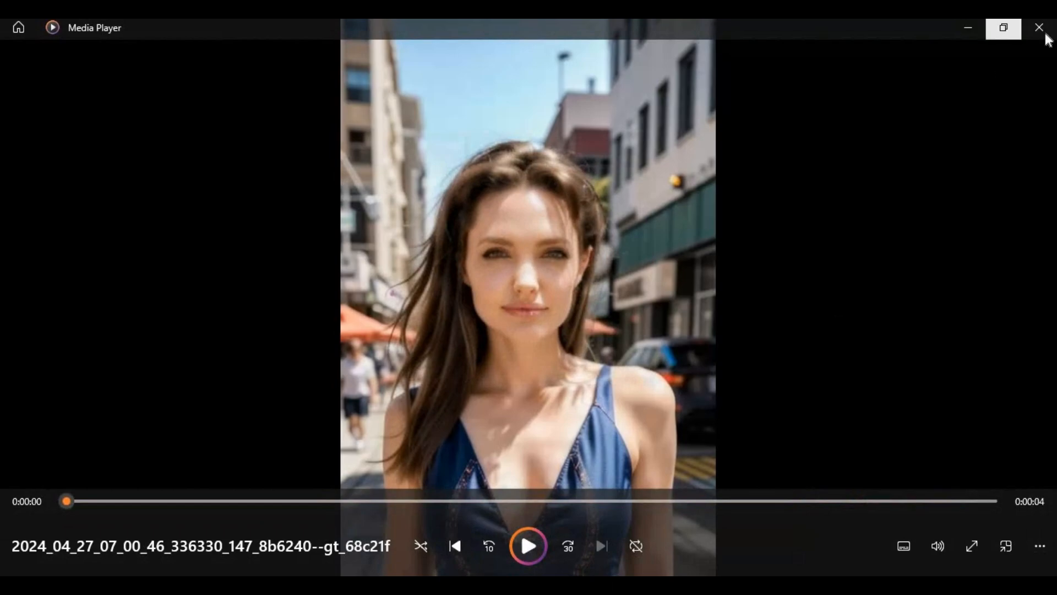
{"action": "left_click", "coordinate": [1040, 28]}
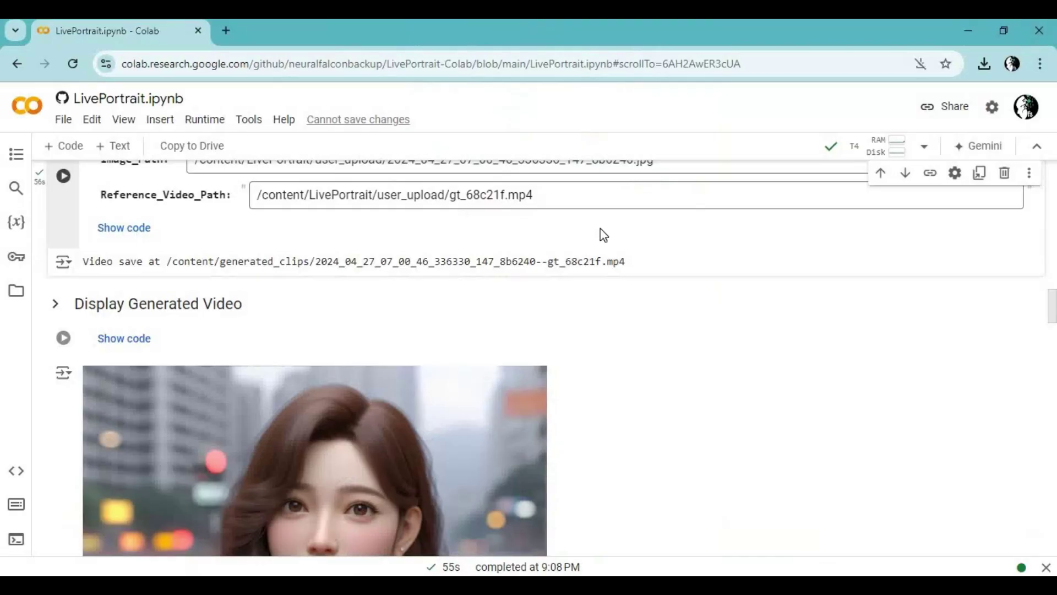
- Display the generated image-to-video animation in the notebook
{"action": "scroll", "scroll_direction": "down", "scroll_amount": 3}
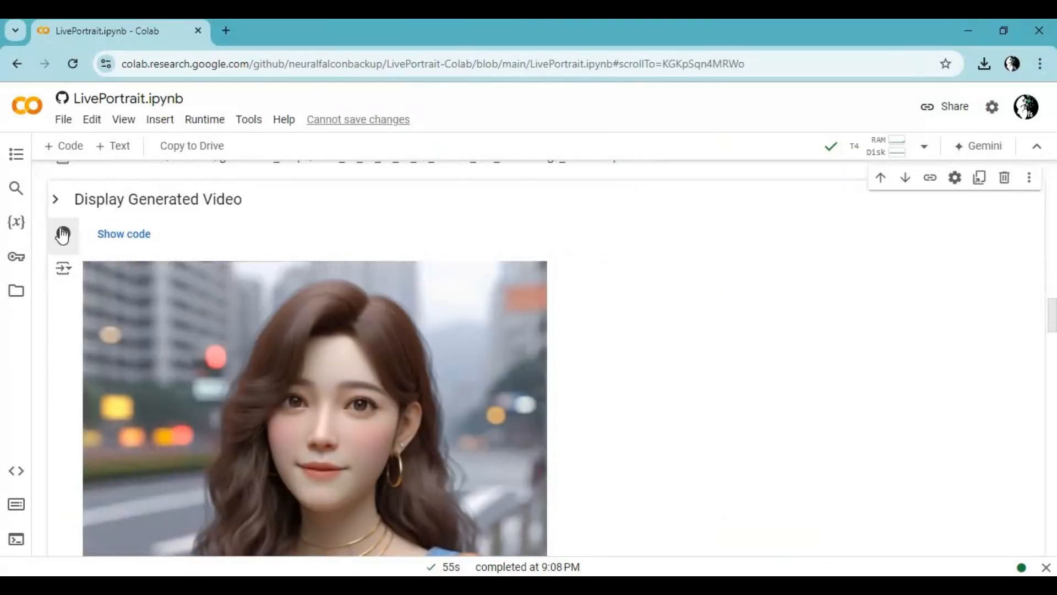
{"action": "left_click", "coordinate": [63, 233]}
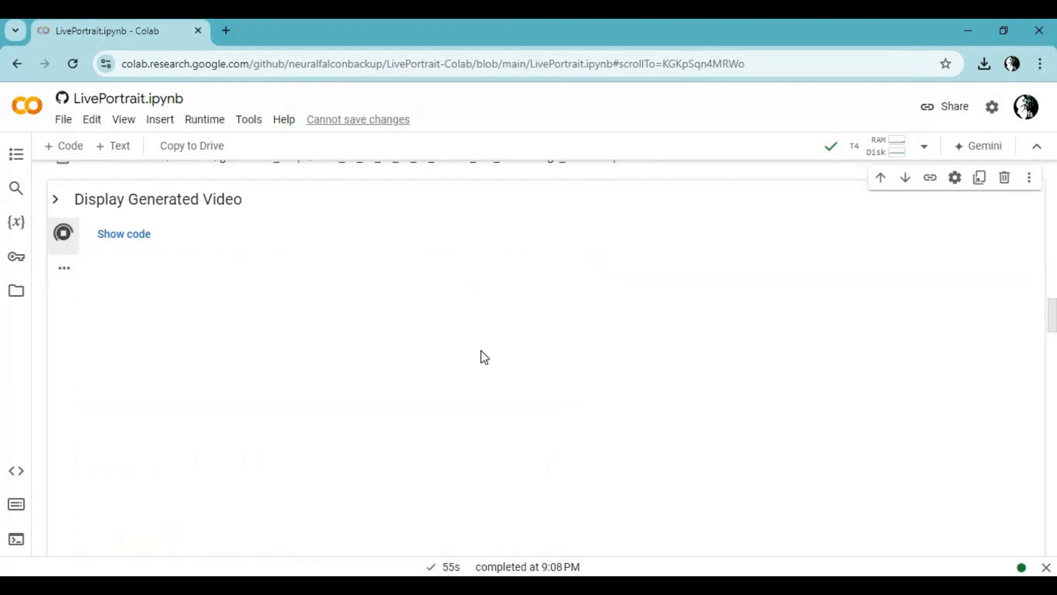
{"action": "left_click", "coordinate": [64, 234]}
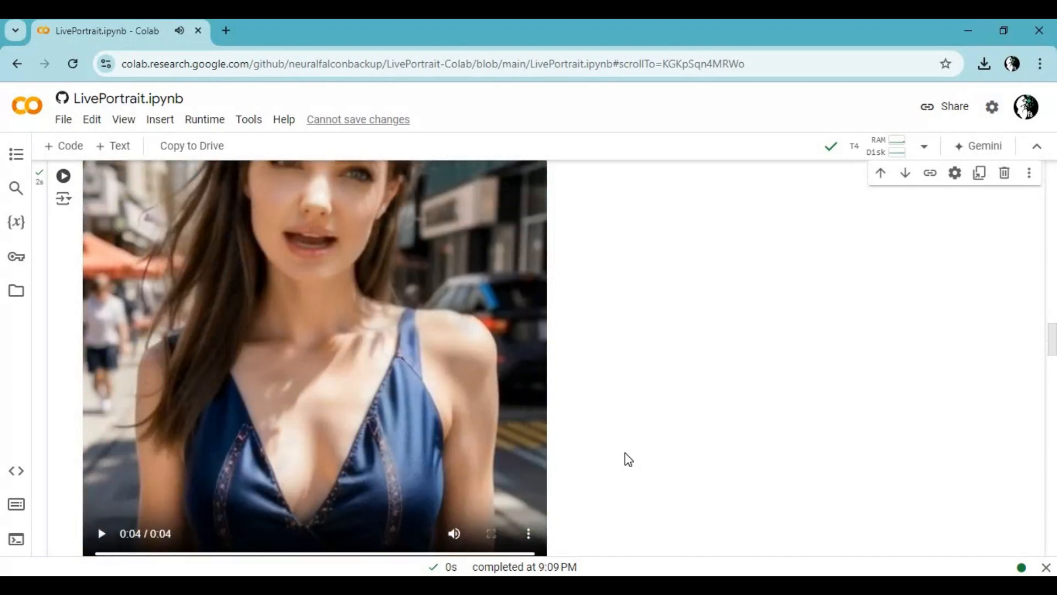
{"action": "scroll", "scroll_direction": "down", "scroll_amount": 3}
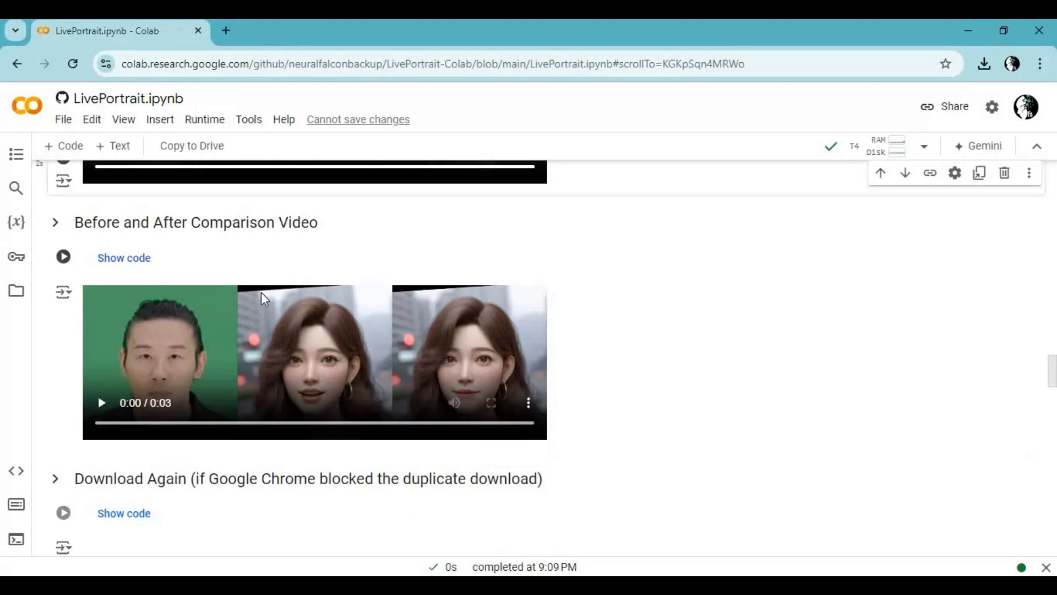
- Generate the Before and After Comparison Video and play it
{"action": "left_click", "coordinate": [63, 258]}
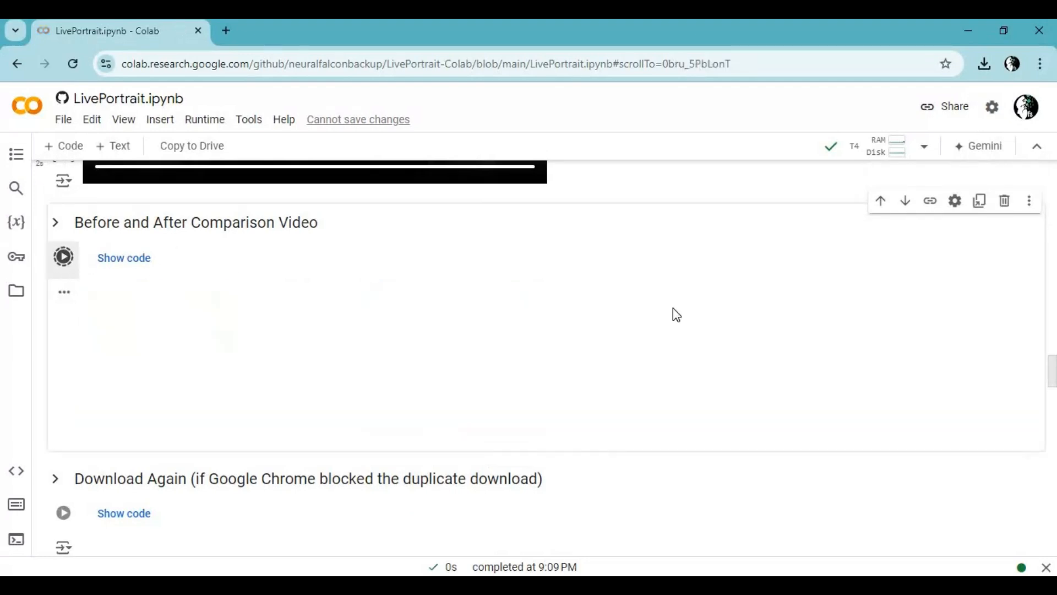
{"action": "left_click", "coordinate": [61, 258]}
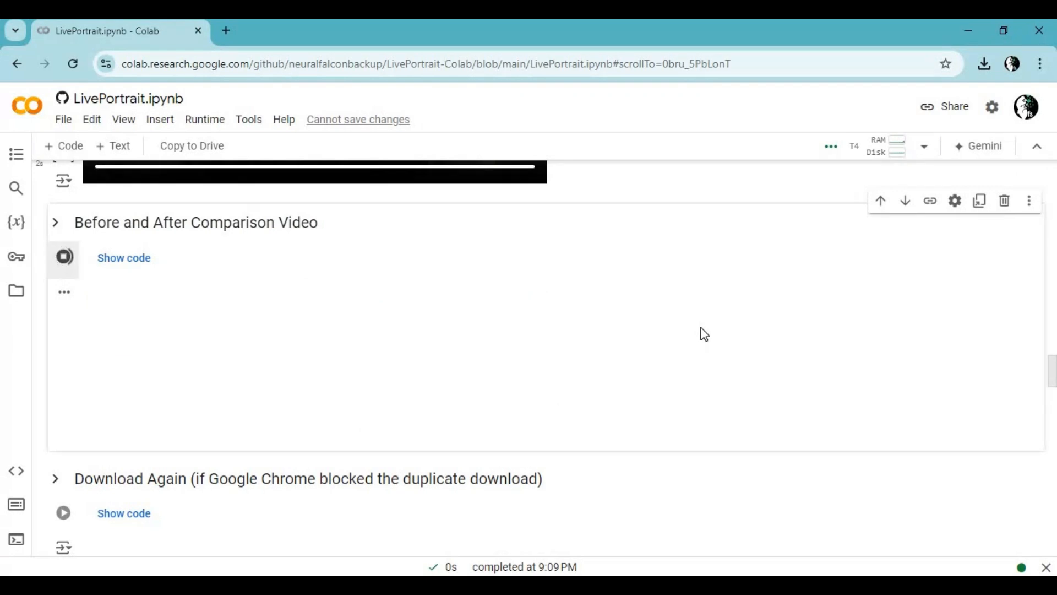
{"action": "left_click", "coordinate": [63, 258]}
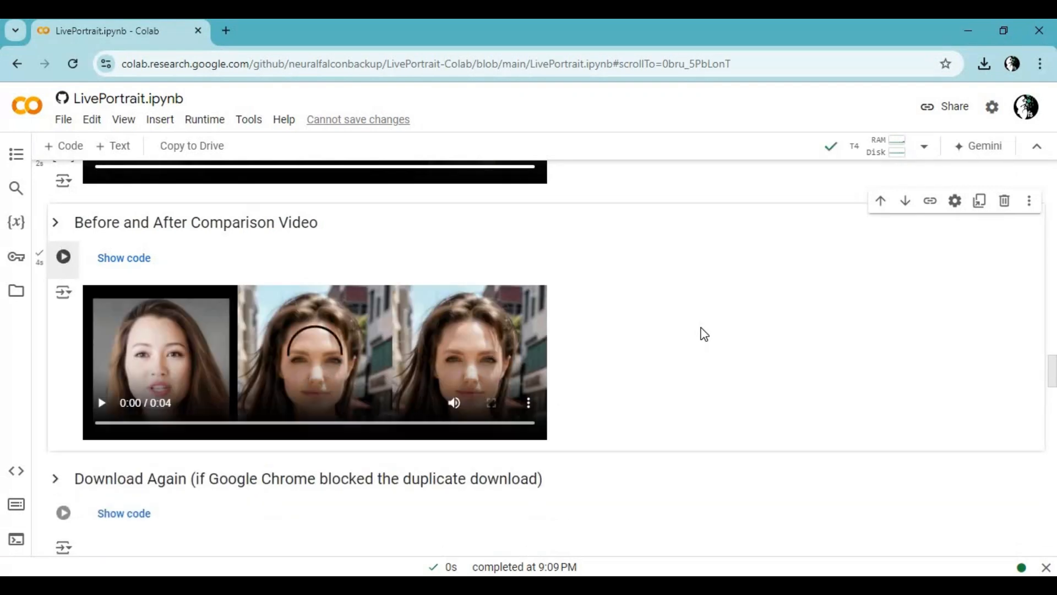
{"action": "left_click", "coordinate": [101, 403]}
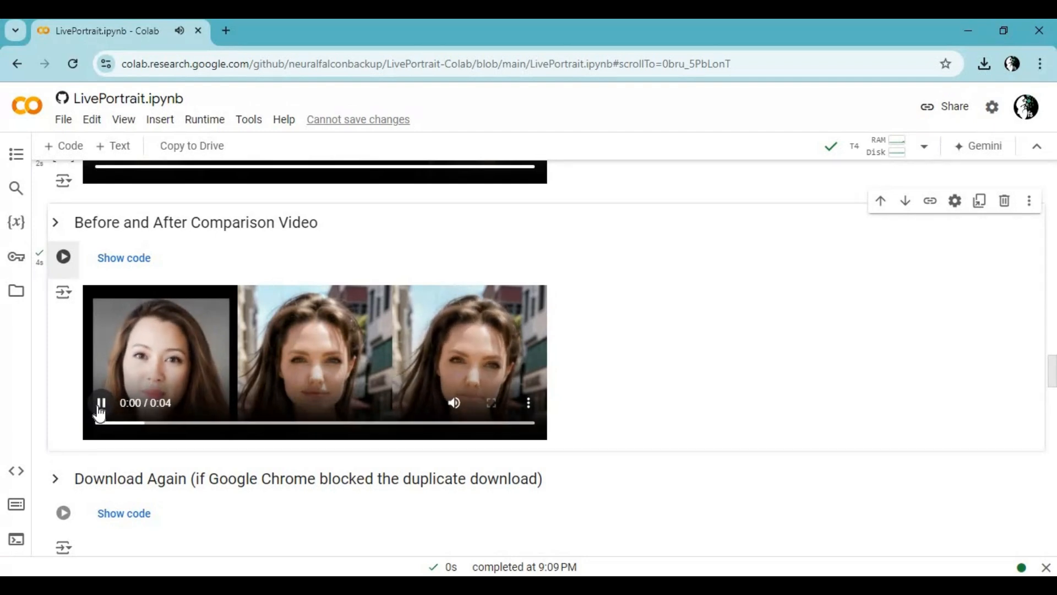
- Upload talk_tys_fix_face.mp4 as the new source video for video-to-video
{"action": "scroll", "scroll_direction": "down", "scroll_amount": 3}
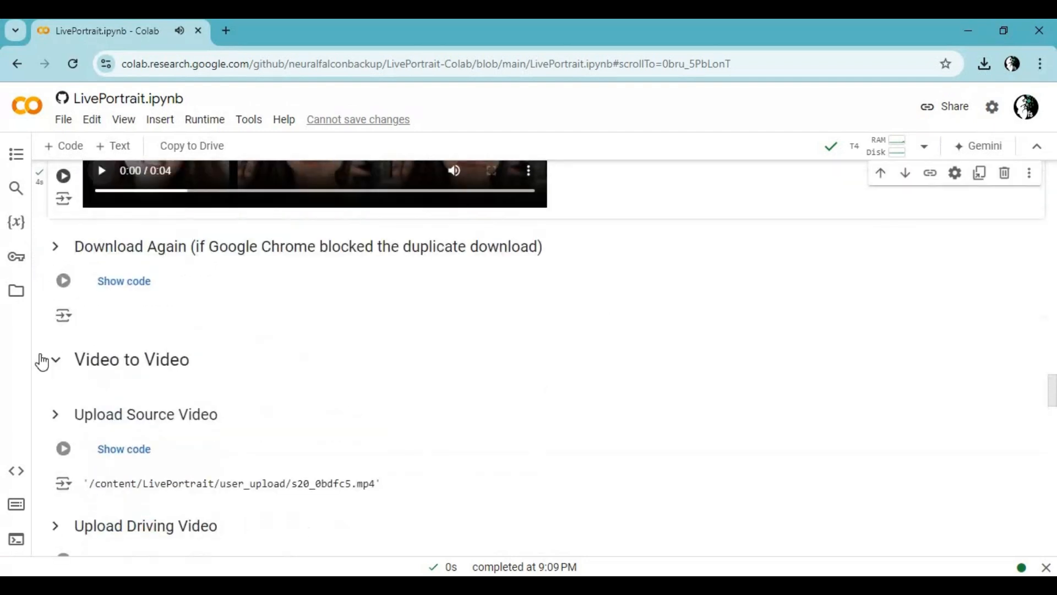
{"action": "mouse_move", "coordinate": [54, 359]}
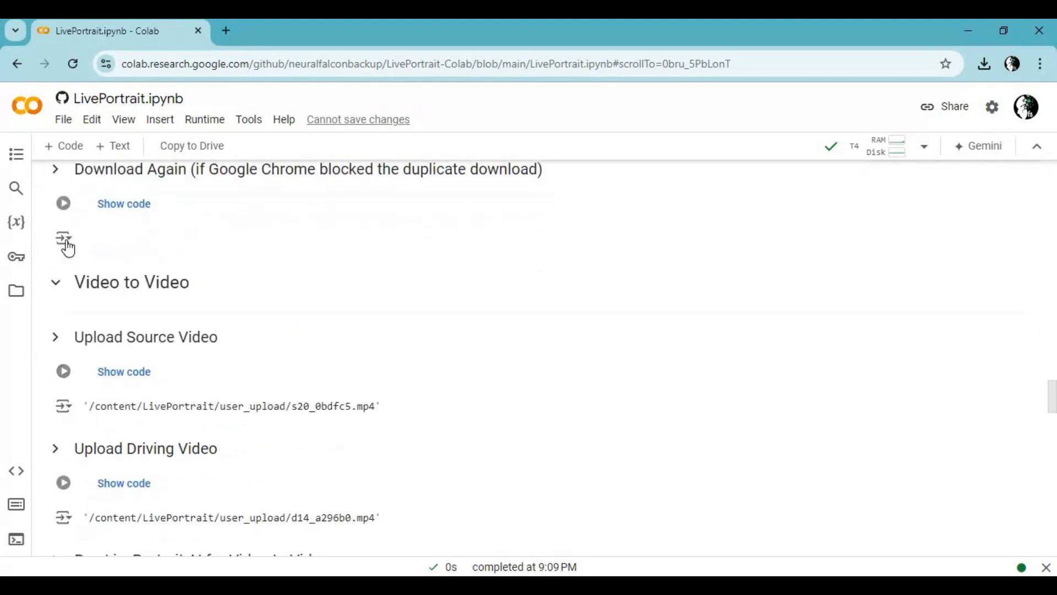
{"action": "mouse_move", "coordinate": [46, 325]}
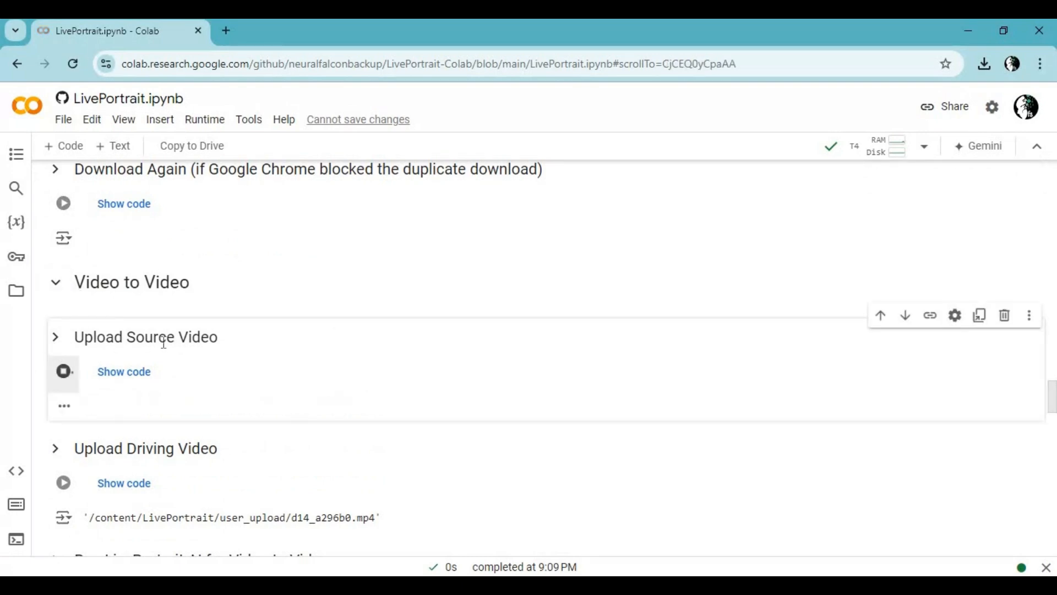
{"action": "left_click", "coordinate": [63, 372]}
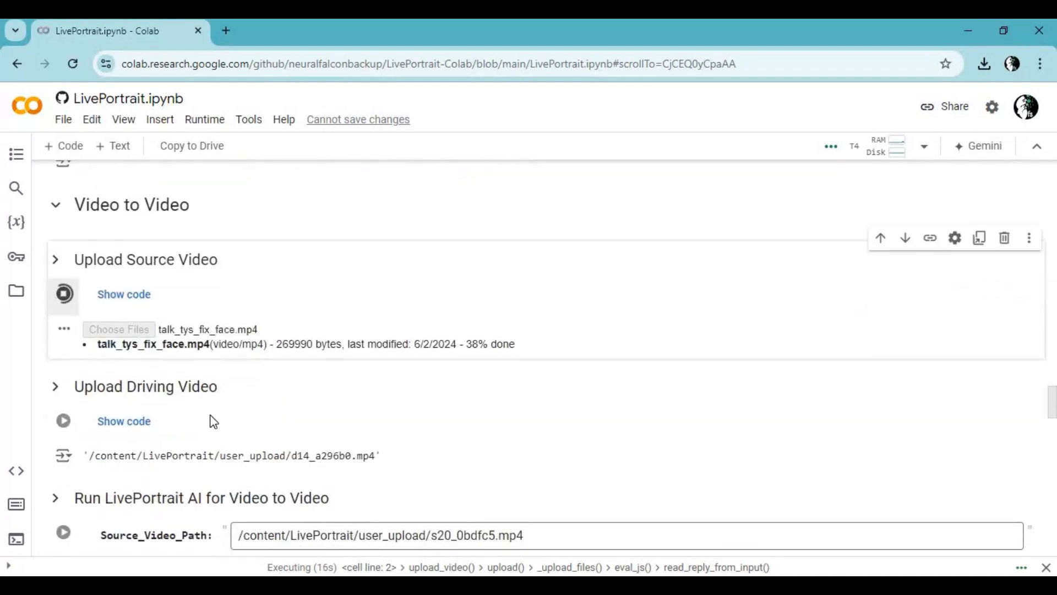
{"action": "mouse_move", "coordinate": [465, 421]}
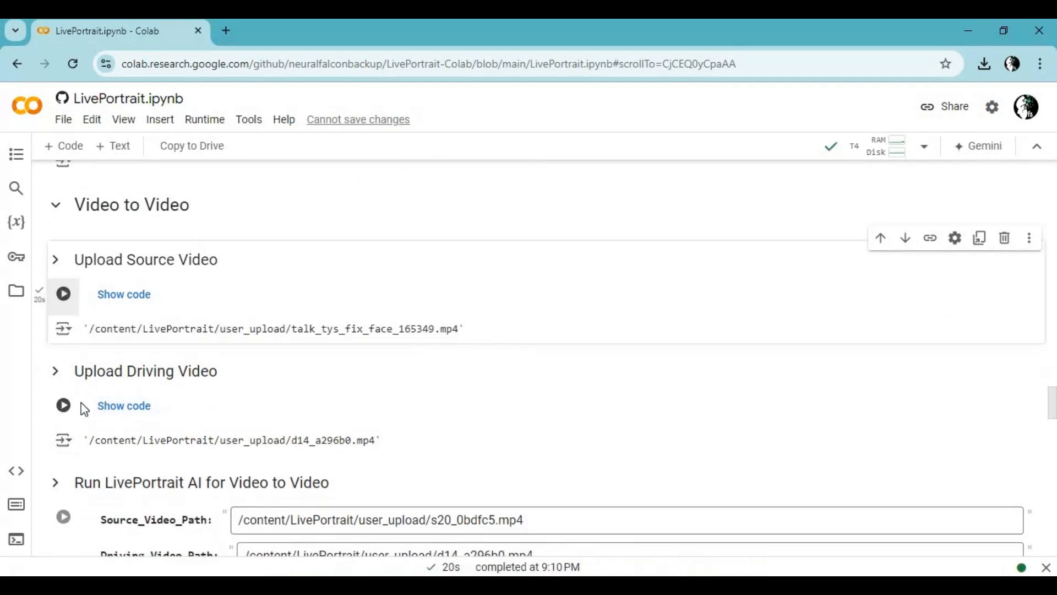
- Upload gt.mp4 as the driving video through the file picker
{"action": "left_click", "coordinate": [65, 405]}
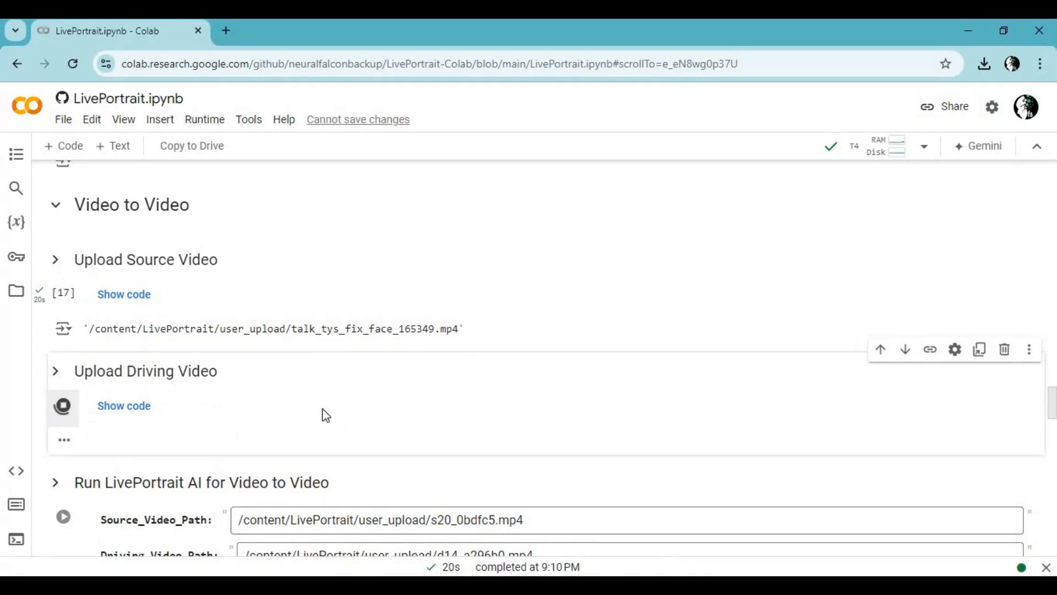
{"action": "left_click", "coordinate": [61, 406]}
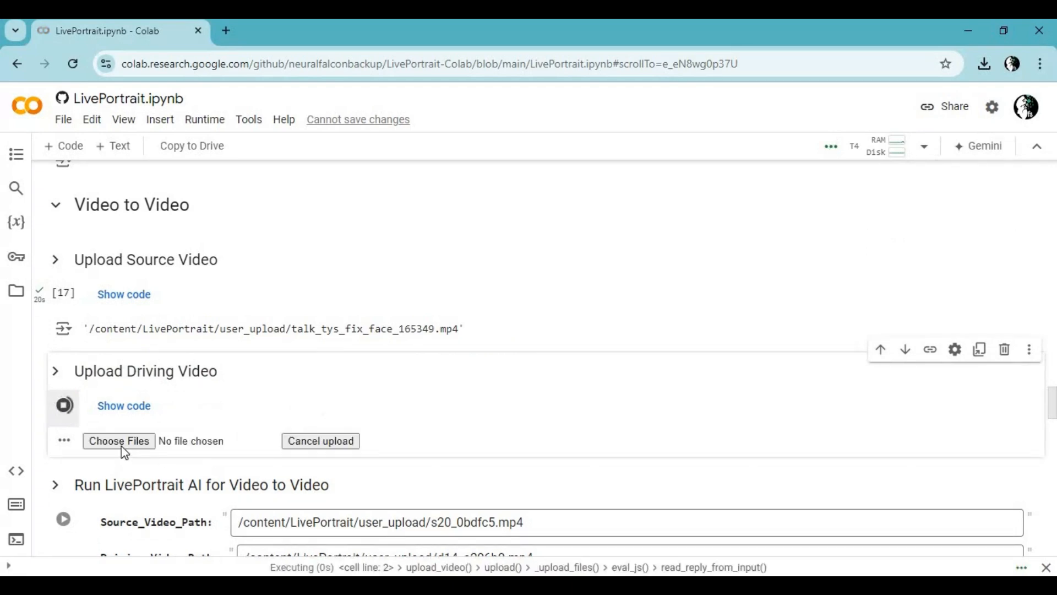
{"action": "left_click", "coordinate": [119, 440]}
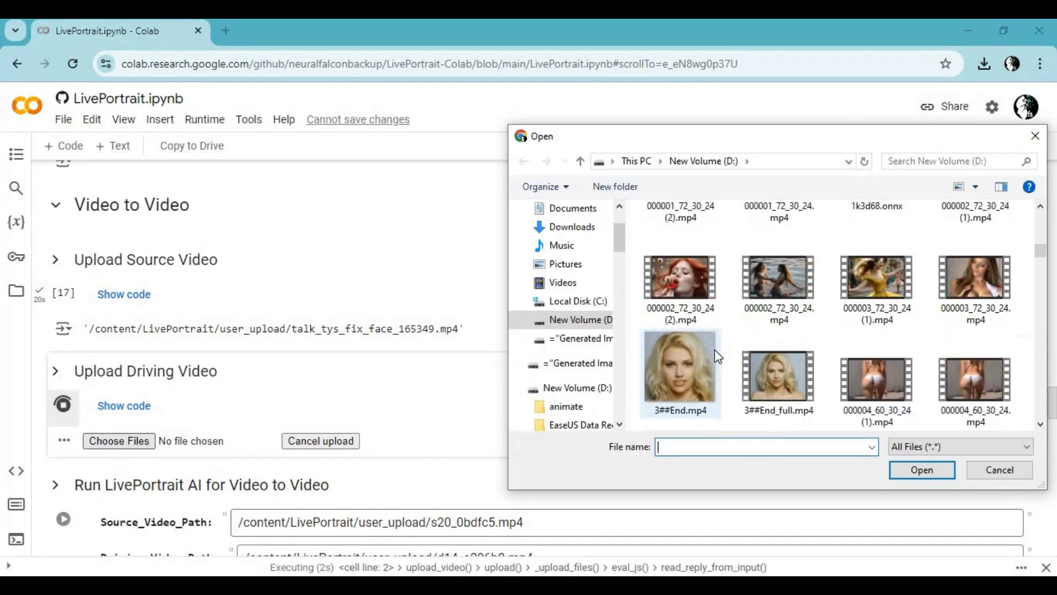
{"action": "scroll", "scroll_direction": "down", "scroll_amount": 3}
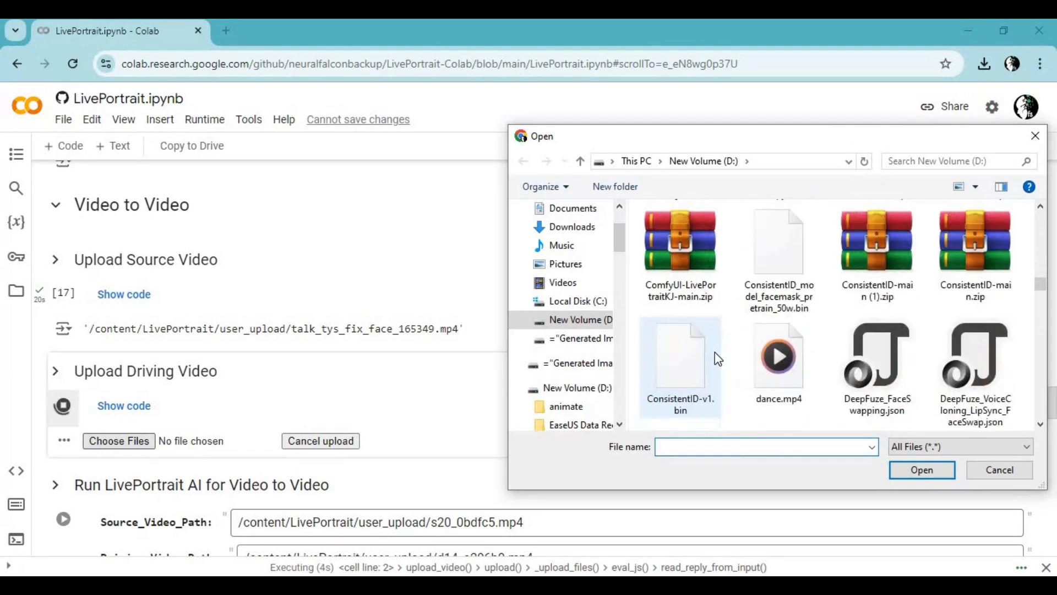
{"action": "scroll", "scroll_direction": "down", "scroll_amount": 3}
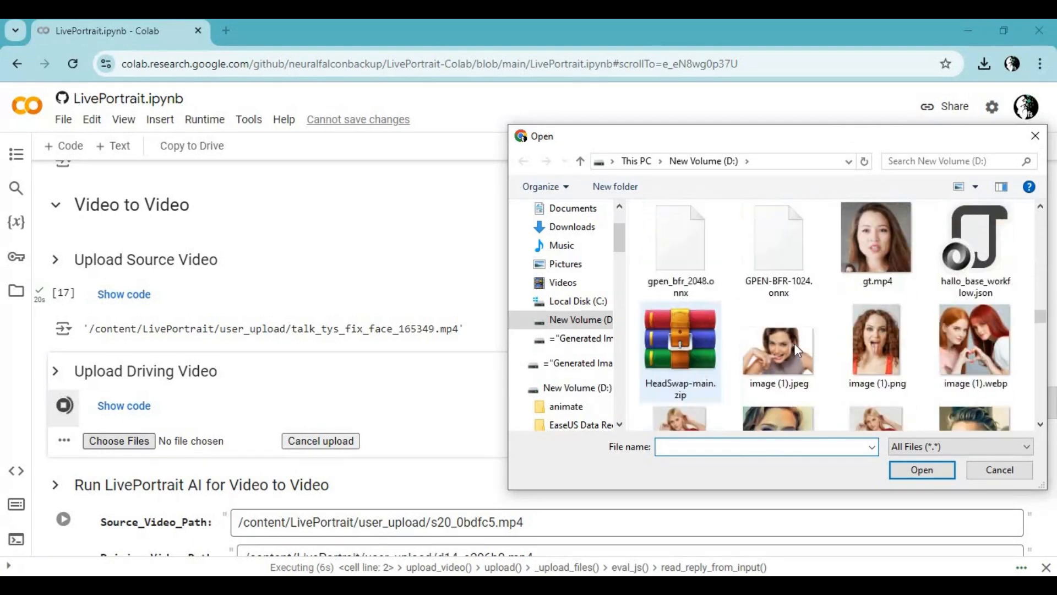
{"action": "double_click", "coordinate": [877, 236]}
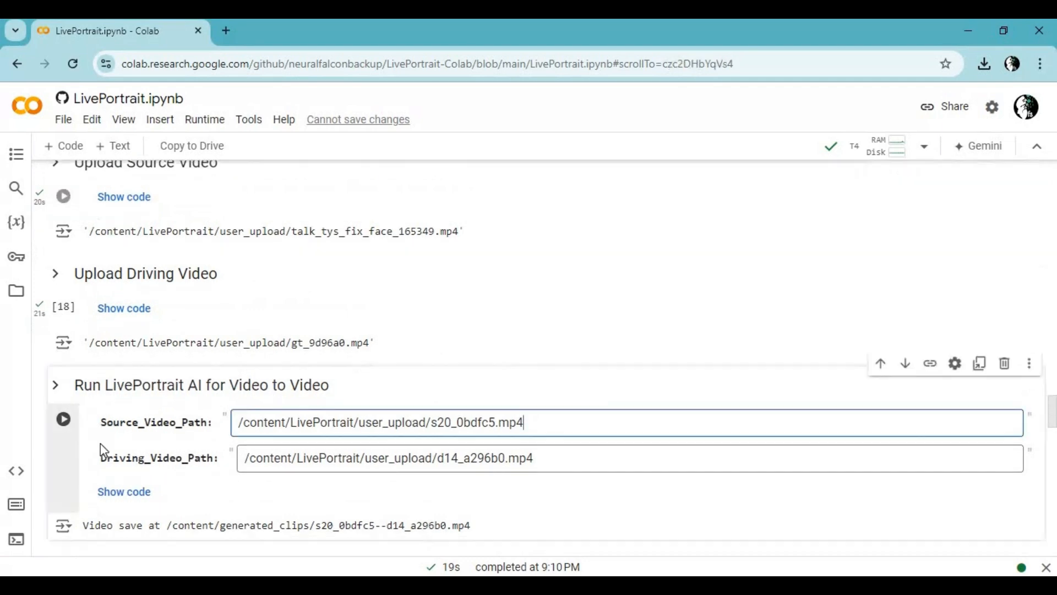
- Point Source_Video_Path at /content/LivePortrait/user_upload/talk_tys_fix_face_165349.mp4 and run video-to-video
{"action": "triple_click", "coordinate": [377, 423]}
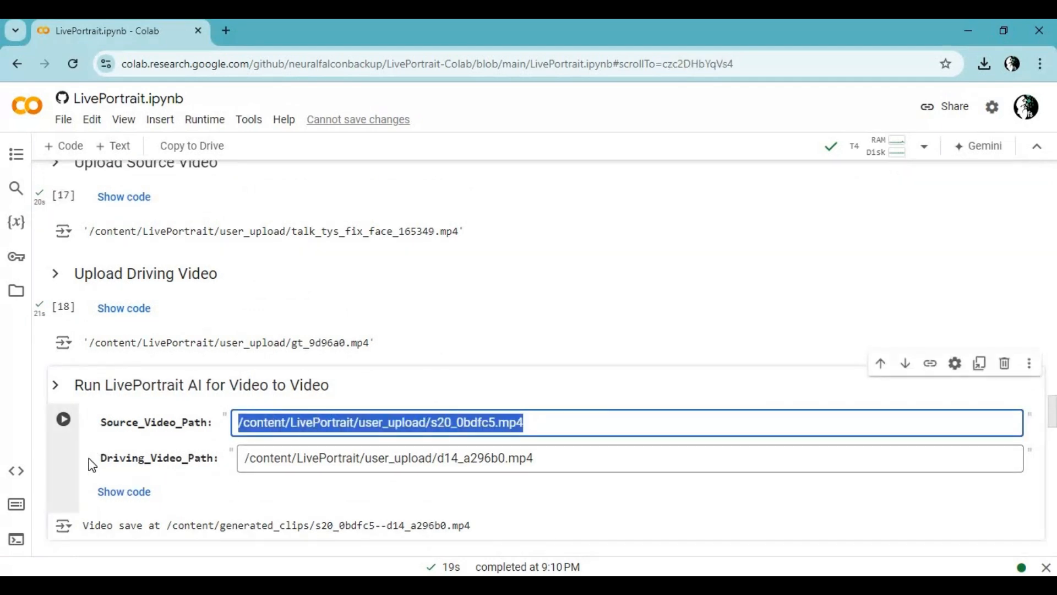
{"action": "type", "text": "/content/LivePortrait/user_upload/talk_tys_fix_face_165349.mp4"}
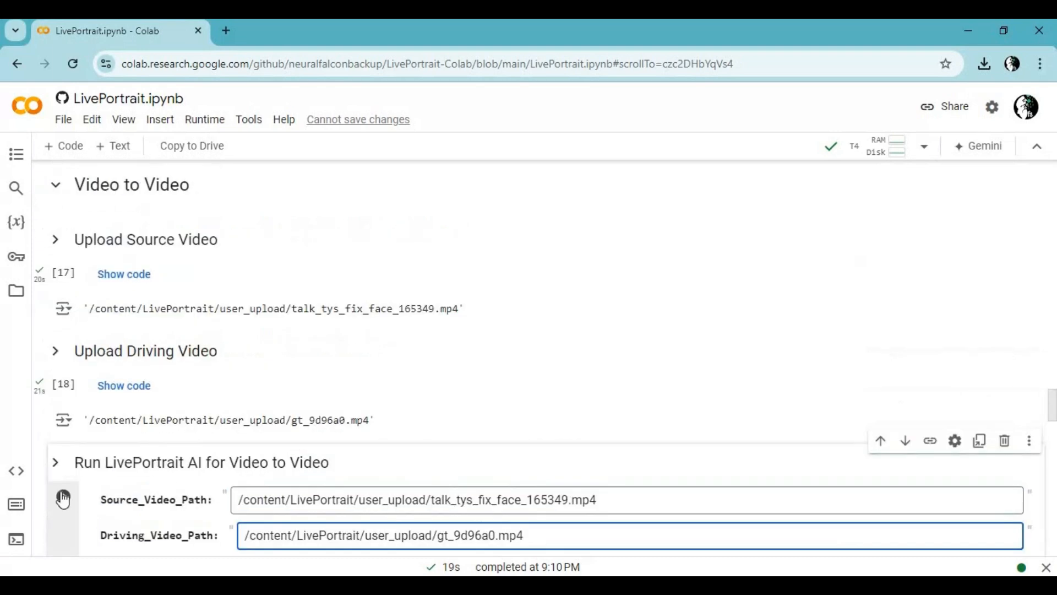
{"action": "scroll", "scroll_direction": "down", "scroll_amount": 3}
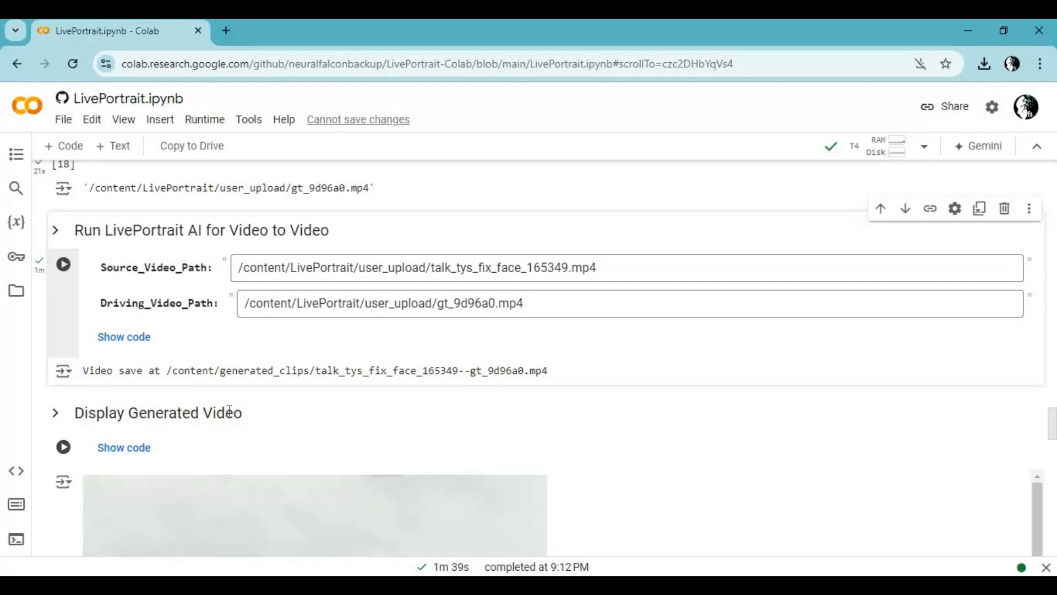
{"action": "mouse_move", "coordinate": [185, 358]}
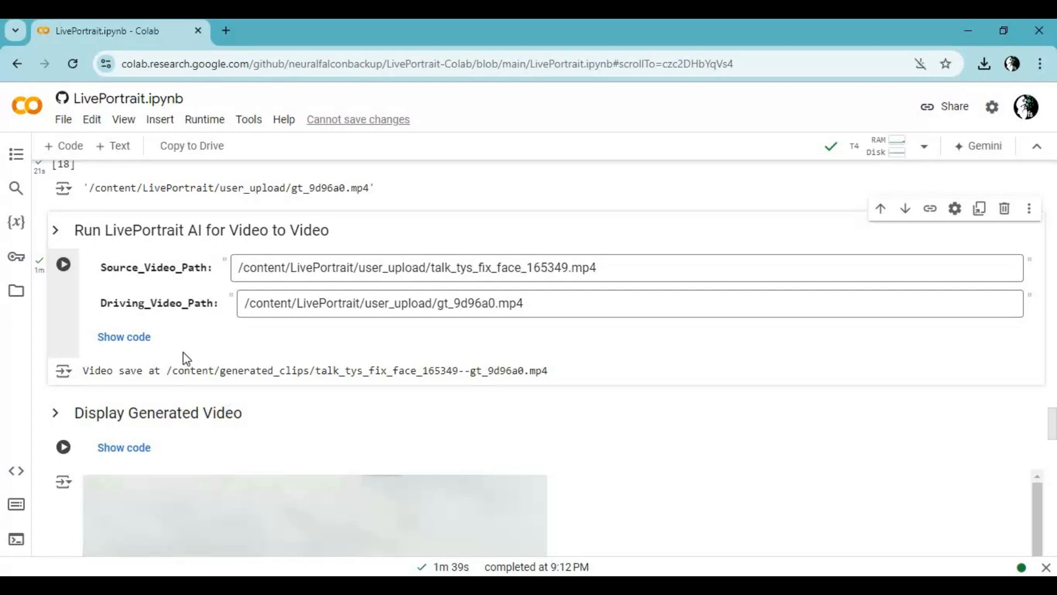
- Run Display Generated Video to show the dark-haired, blue-eyed girl portrait animation
{"action": "scroll", "scroll_direction": "down", "scroll_amount": 3}
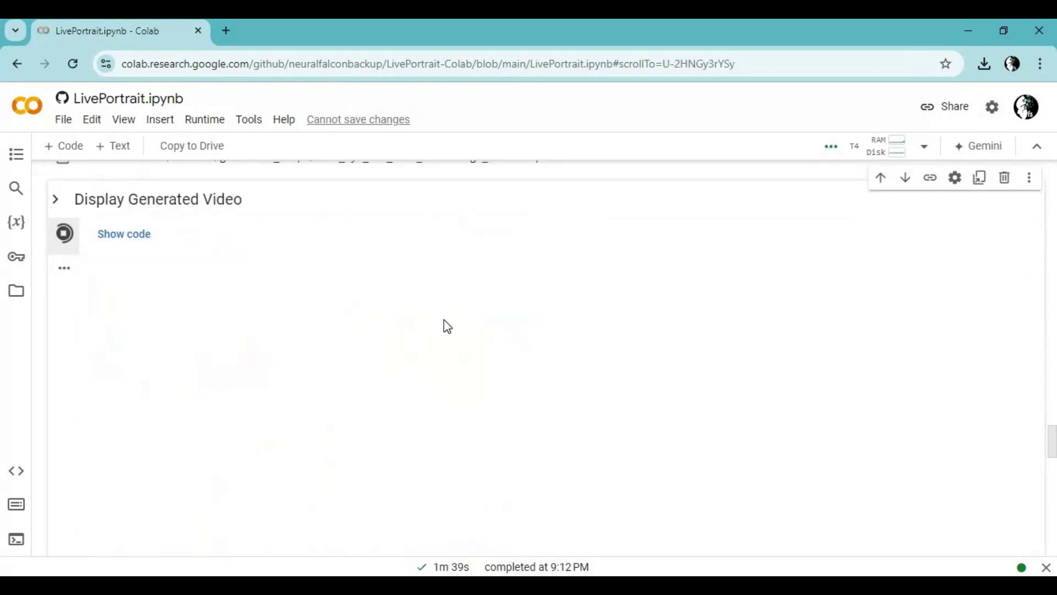
{"action": "left_click", "coordinate": [64, 234]}
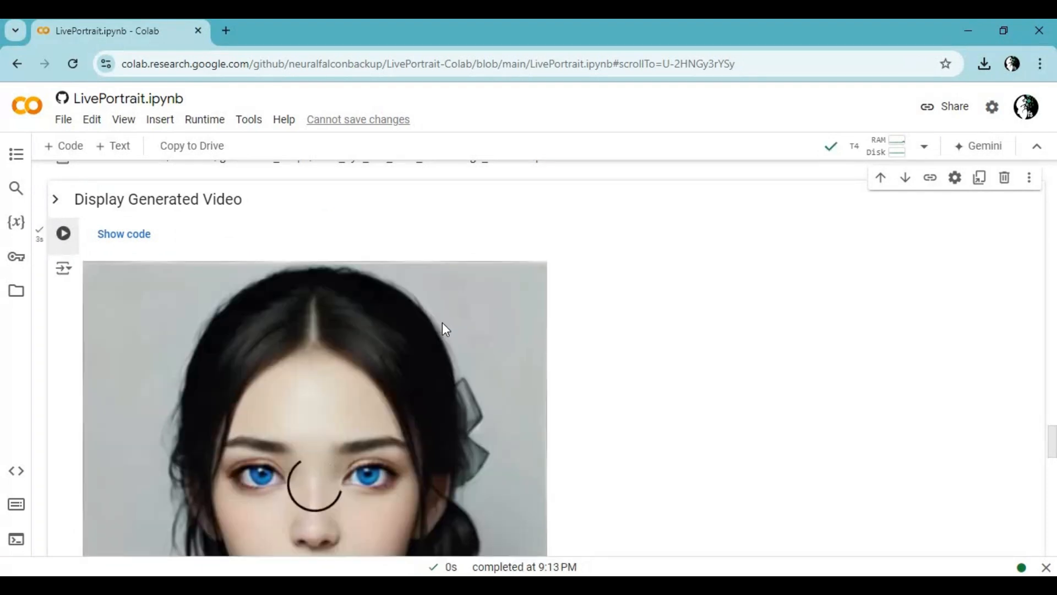
{"action": "scroll", "scroll_direction": "down", "scroll_amount": 3}
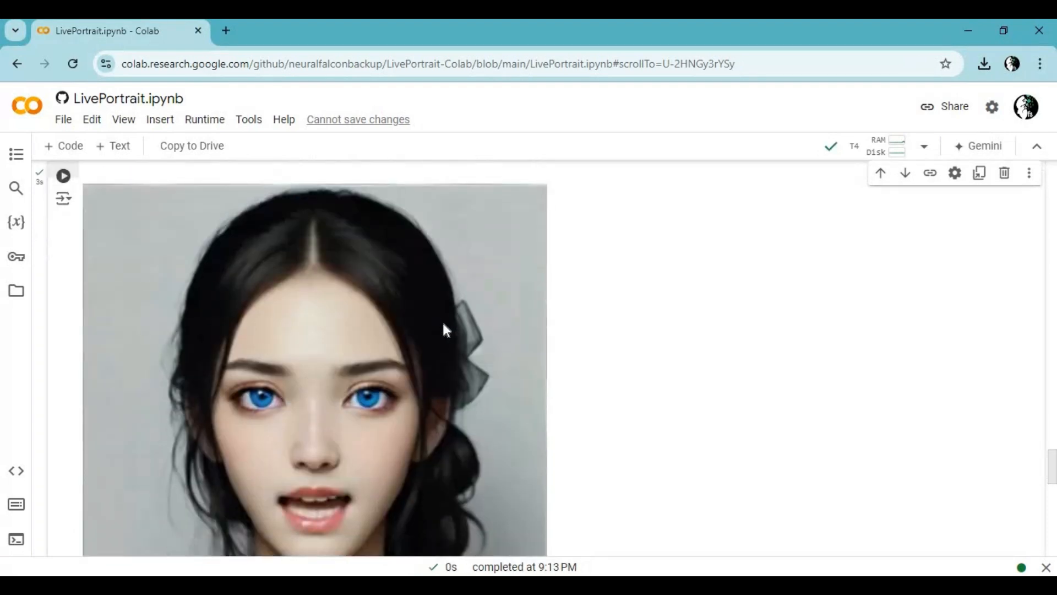